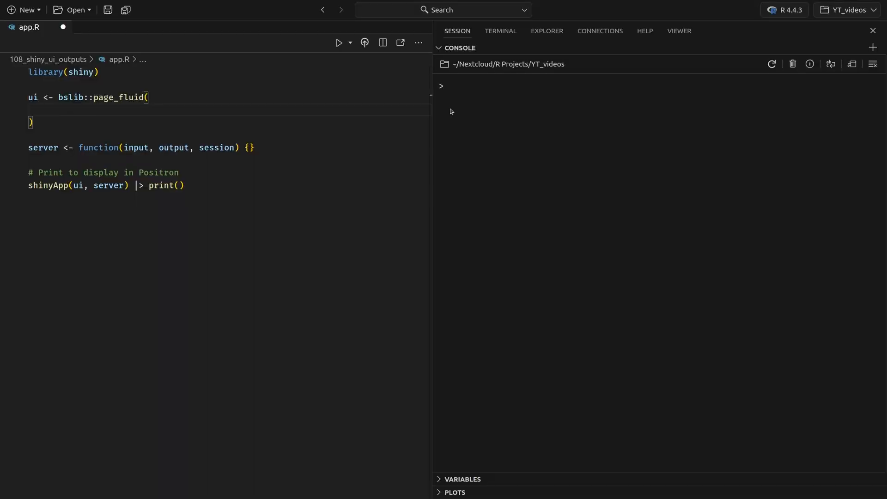
- Preview the empty app, then add radioButtons('yesno', 'Do you like this?', c('Yes','No'), selected = character(0))
{"action": "left_click", "coordinate": [339, 42]}
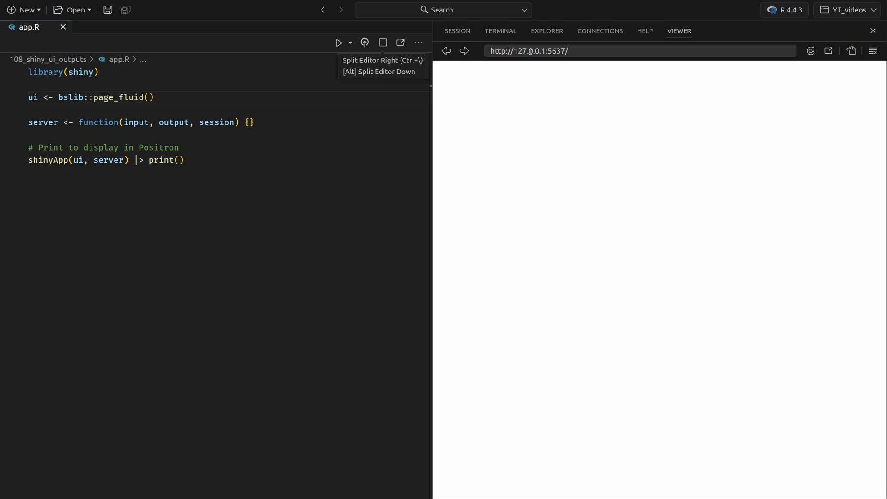
{"action": "mouse_move", "coordinate": [608, 74]}
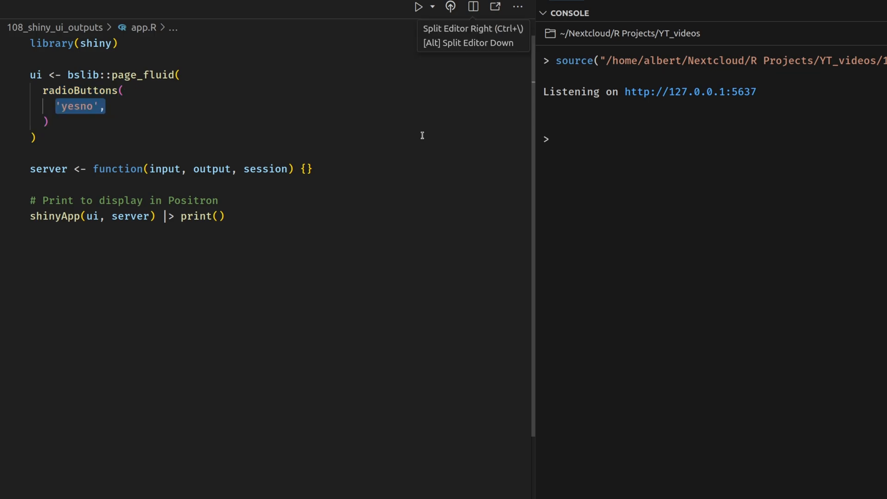
{"action": "type", "text": "'Do you like this?',"}
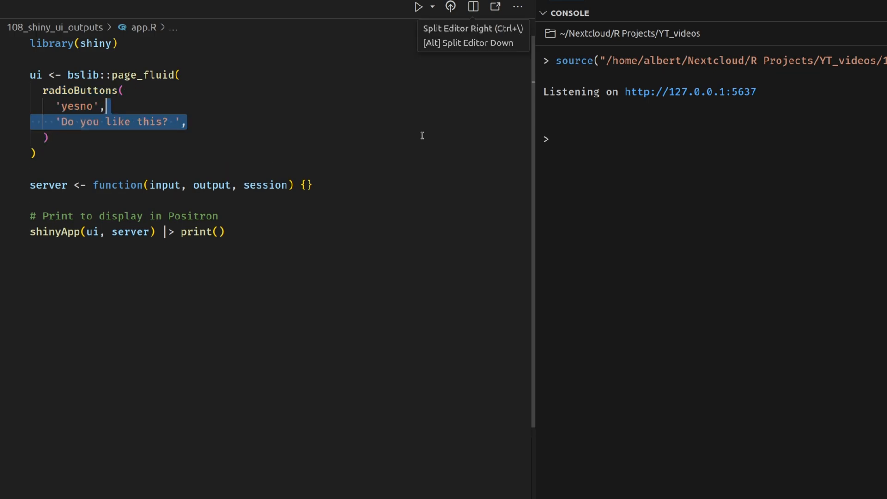
{"action": "type", "text": "c('Yes', 'No'),"}
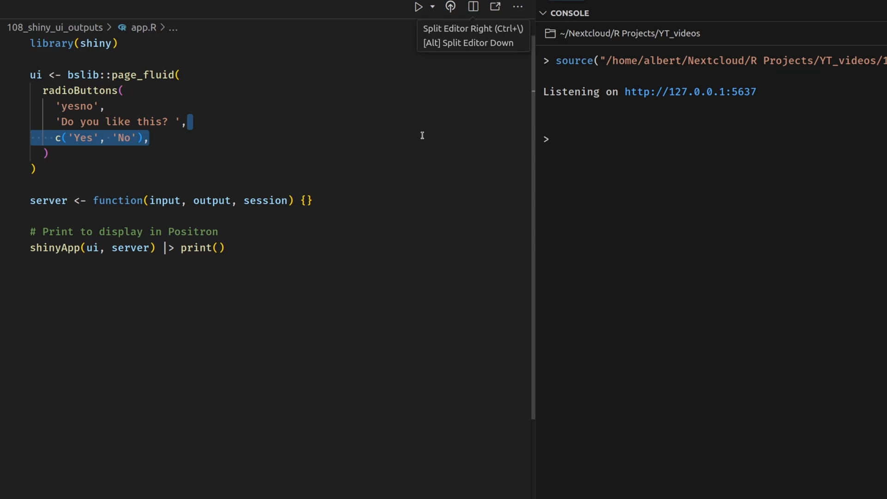
{"action": "type", "text": "selected = character(0)"}
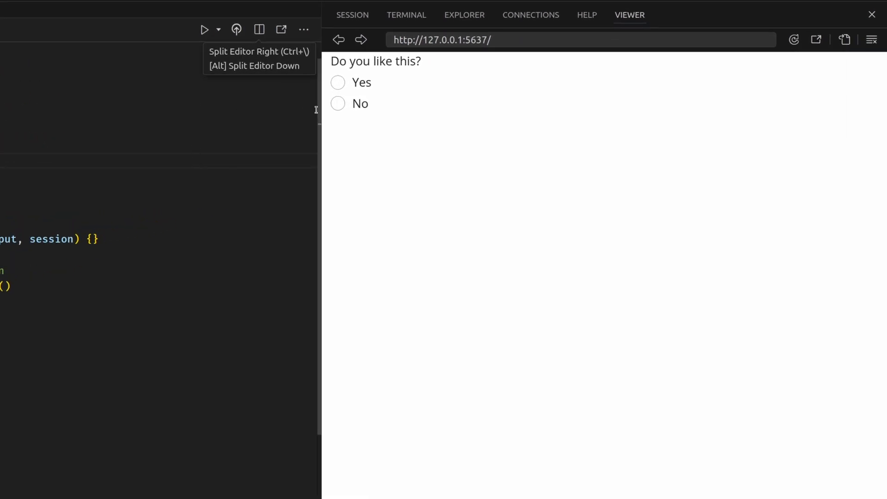
- Return to the app script to add an empty observe({ }) in the server function
{"action": "left_click", "coordinate": [337, 103]}
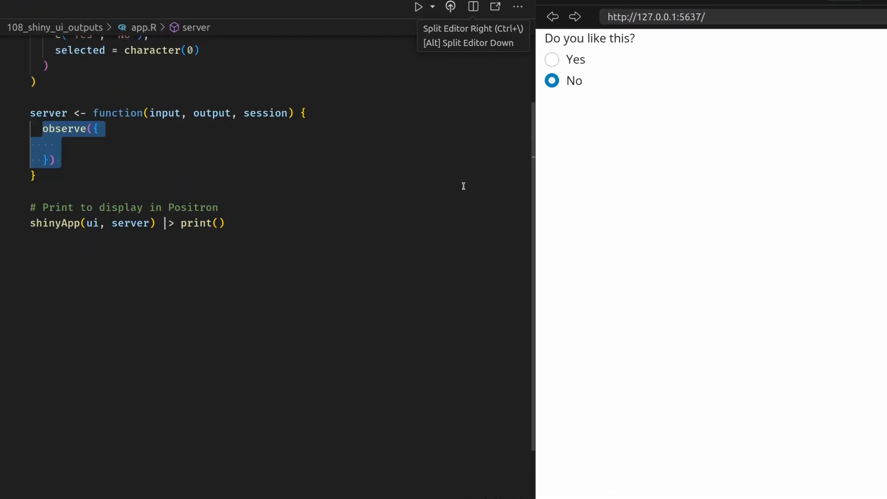
- Bind the observer to input$yesno and add if (input$yesno == 'Yes') { } else { } inside it
{"action": "type", "text": "|> bindEvent(input$yesno)"}
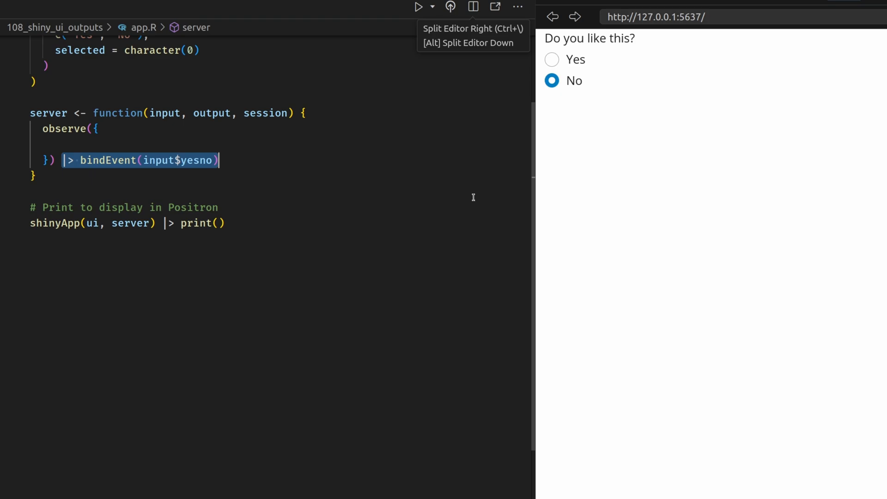
{"action": "type", "text": "if ()"}
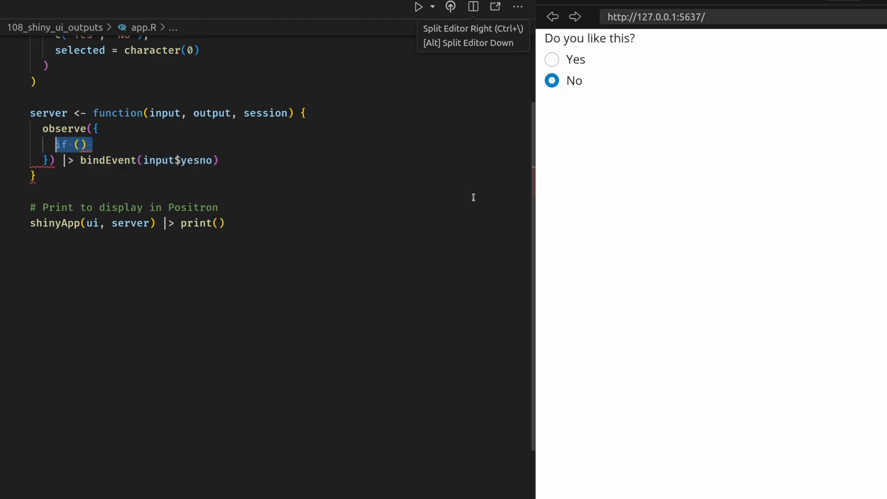
{"action": "type", "text": "input$yesno == 'Yes'"}
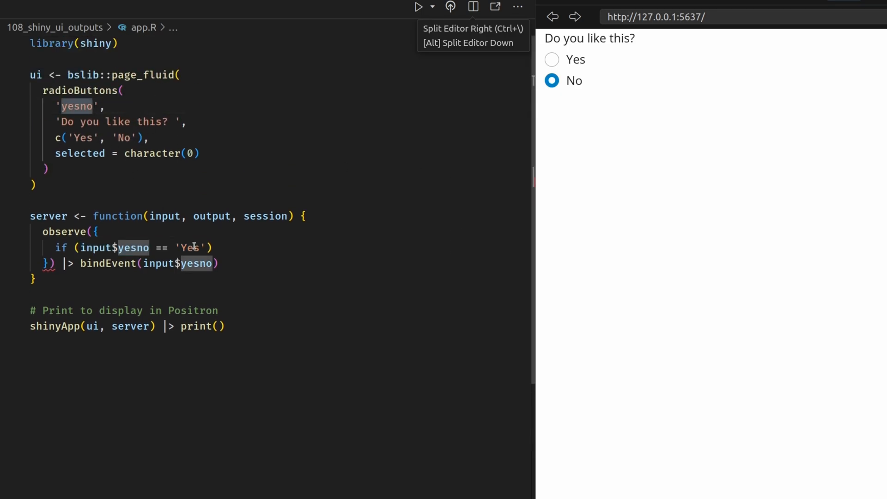
{"action": "type", "text": "{"}
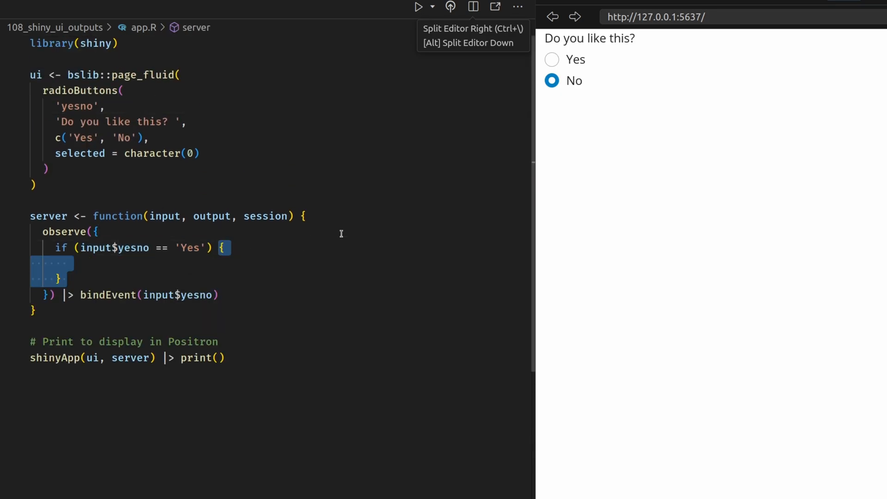
{"action": "type", "text": "else {"}
{"action": "type", "text": "insertUI("}
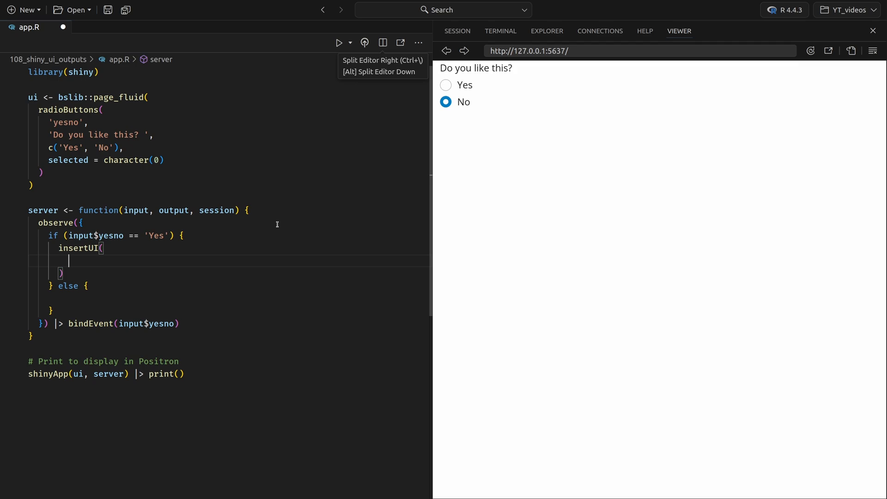
- Write insertUI with selector = '#yesno' inside the Yes branch
{"action": "type", "text": "selector = '#yesno',"}
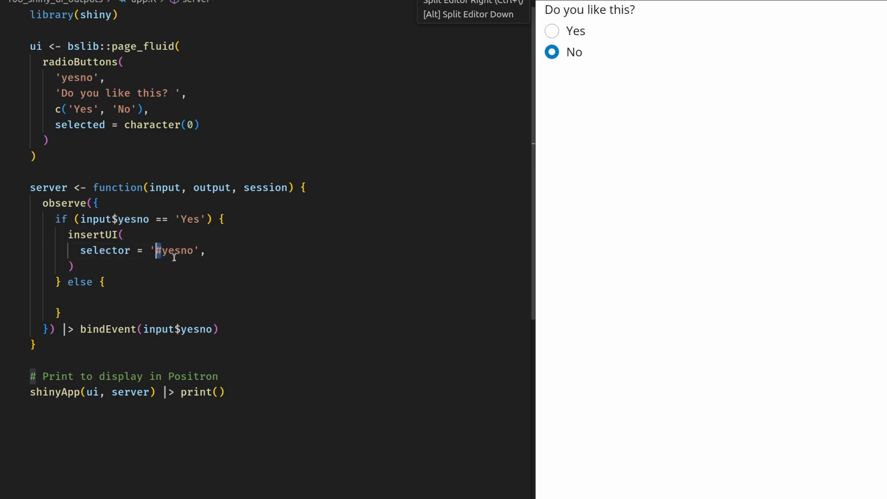
{"action": "double_click", "coordinate": [176, 251]}
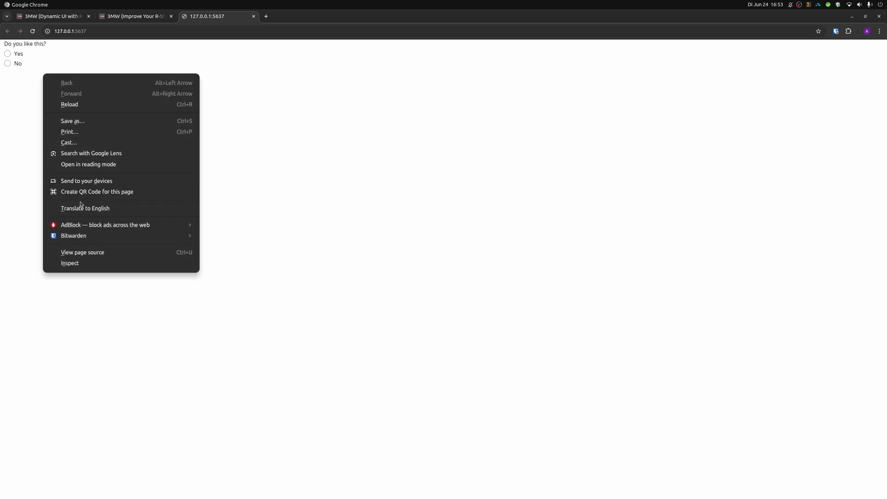
- Inspect the app page's HTML in Chrome and expand the container-fluid div
{"action": "left_click", "coordinate": [69, 263]}
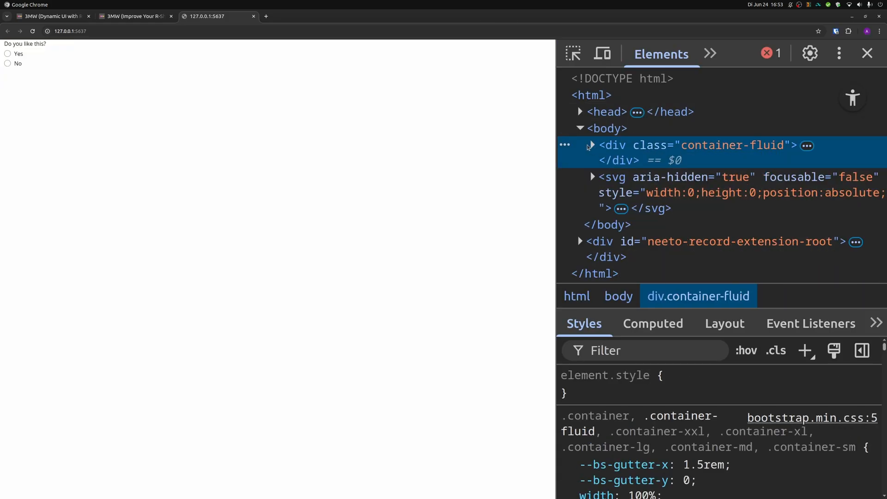
{"action": "left_click", "coordinate": [590, 145]}
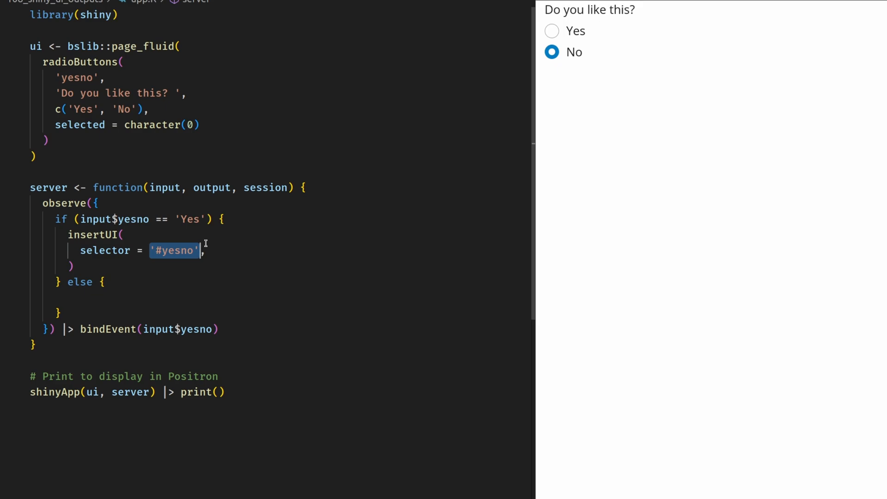
- Add where = 'afterEnd' and ui = sliderInput('slider', 'How much do you like this (10 = very)') to insertUI
{"action": "type", "text": "where = 'afterEnd',"}
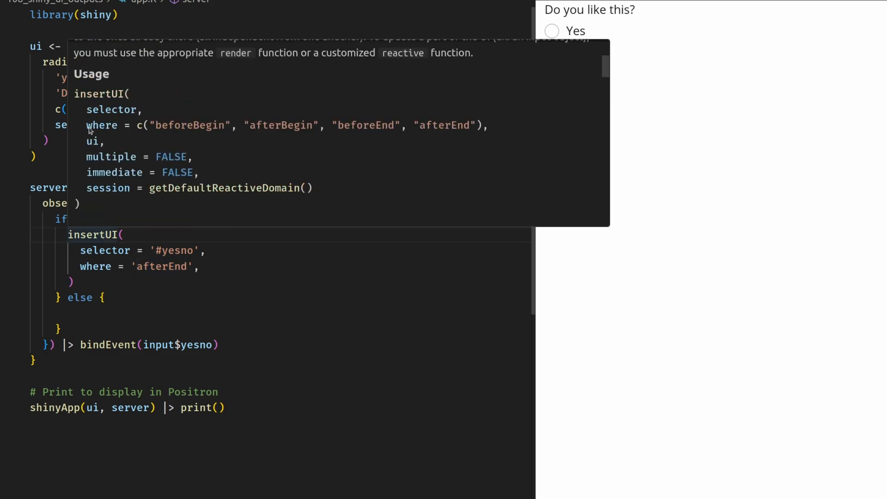
{"action": "left_click_drag", "start_coordinate": [86, 124], "coordinate": [475, 125]}
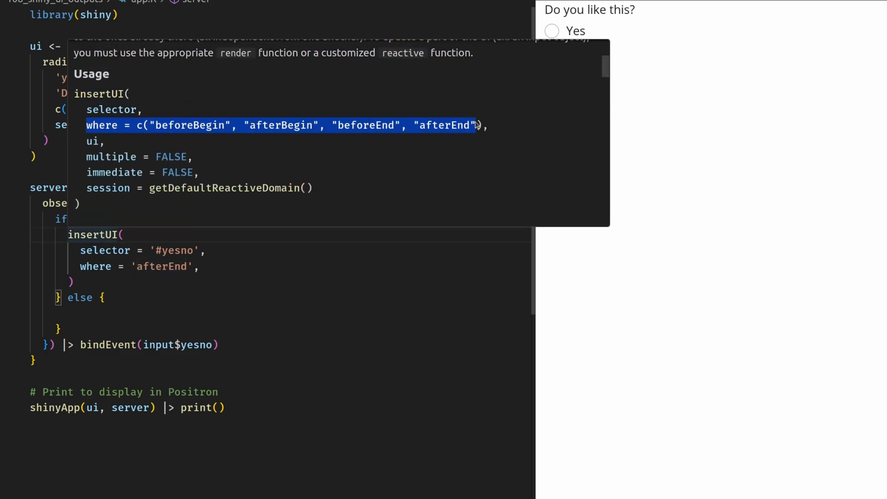
{"action": "mouse_move", "coordinate": [463, 139]}
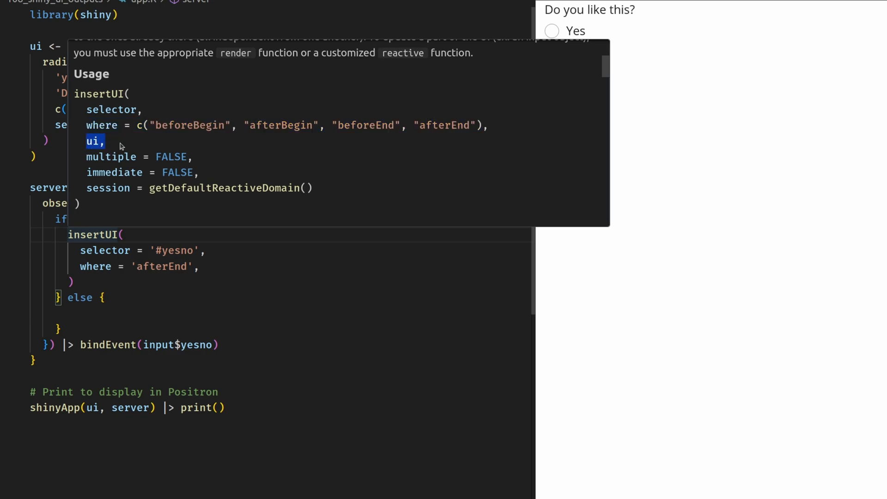
{"action": "mouse_move", "coordinate": [82, 228]}
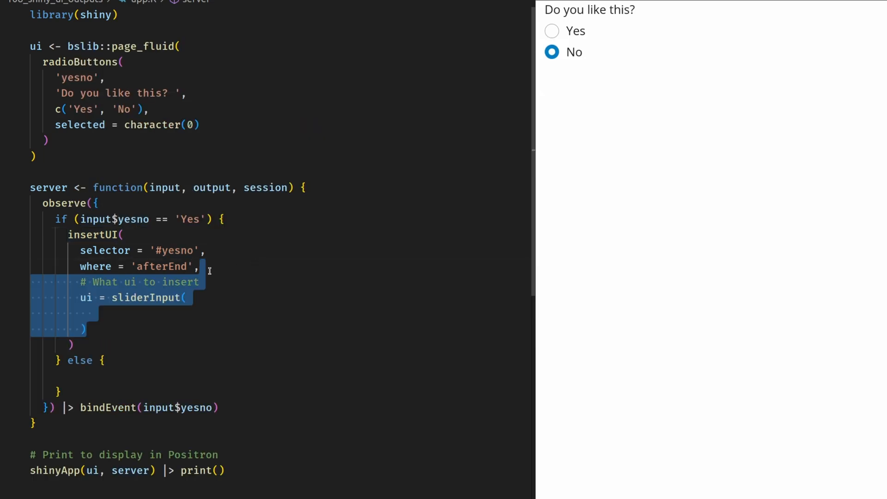
{"action": "type", "text": "'slider',"}
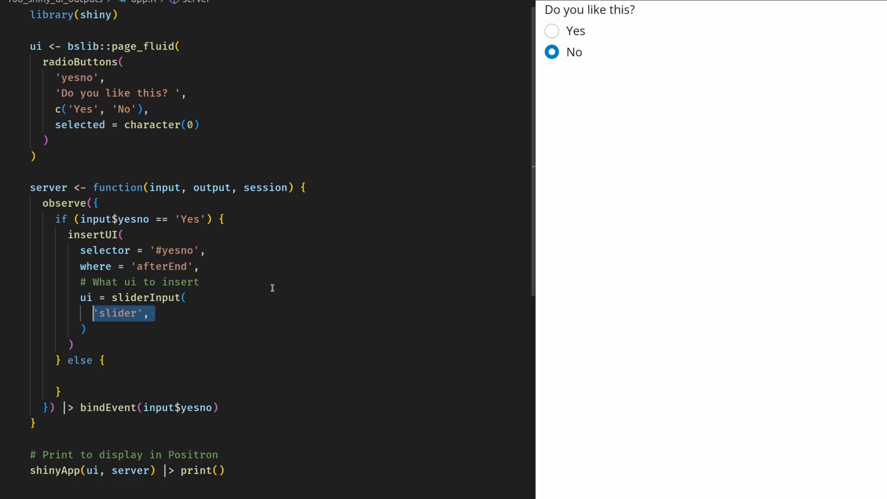
{"action": "type", "text": "How much do you like this (10 = very)',"}
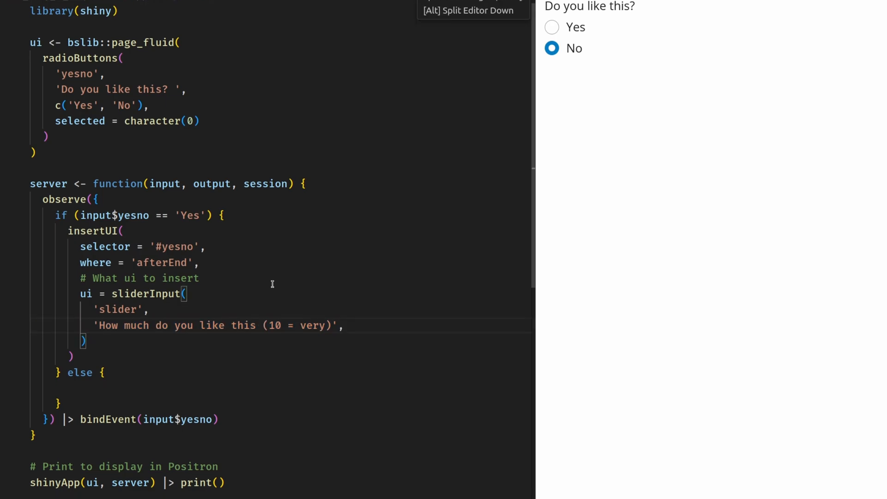
{"action": "scroll", "scroll_direction": "down", "scroll_amount": 3}
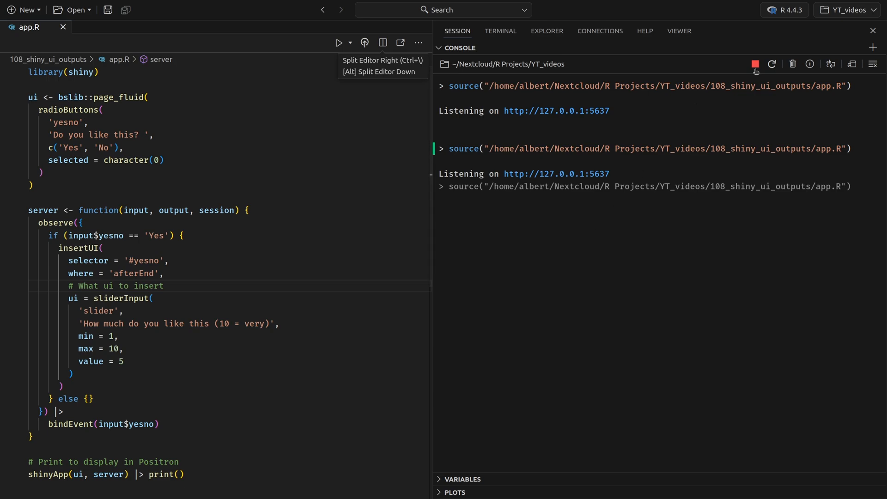
- In the rerun app answer Yes, drag the 1–10 slider to 5 then 9, and switch to No
{"action": "left_click", "coordinate": [679, 32]}
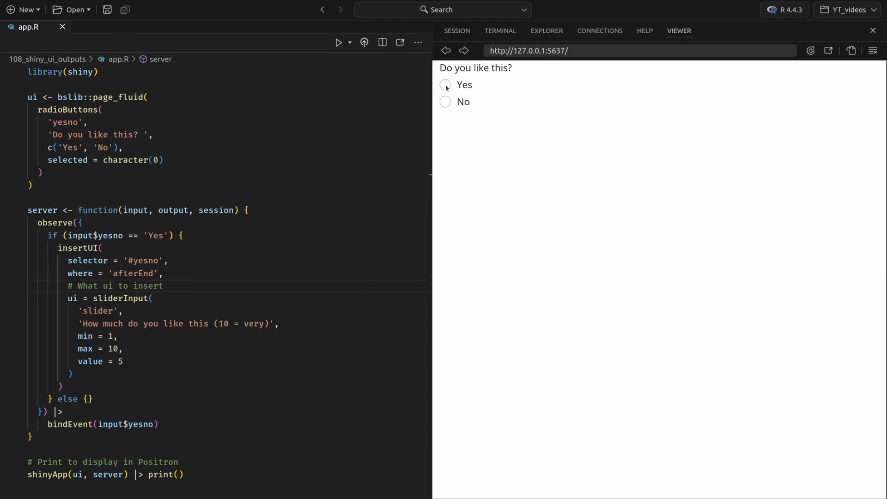
{"action": "left_click", "coordinate": [446, 87]}
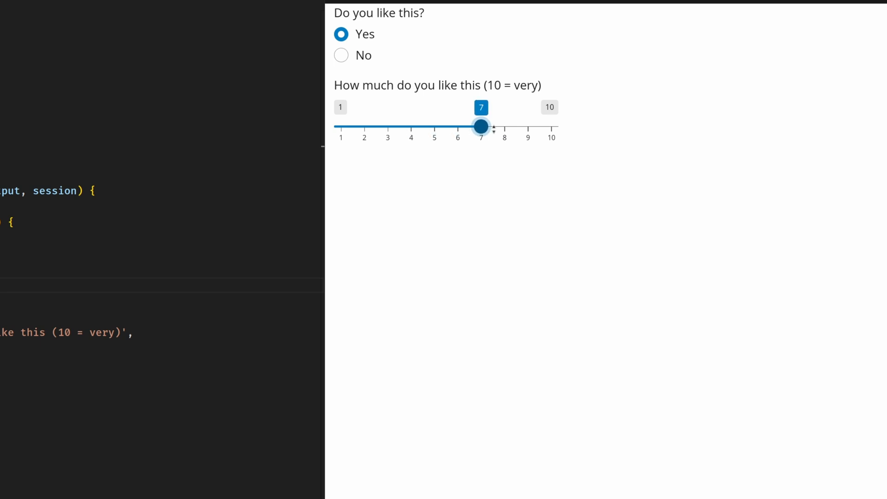
{"action": "left_click_drag", "start_coordinate": [481, 126], "coordinate": [434, 127]}
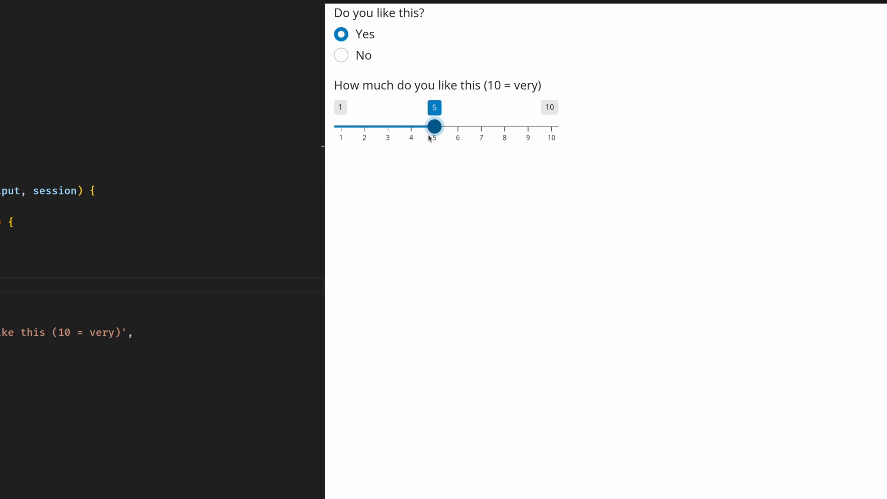
{"action": "left_click_drag", "start_coordinate": [434, 126], "coordinate": [526, 127]}
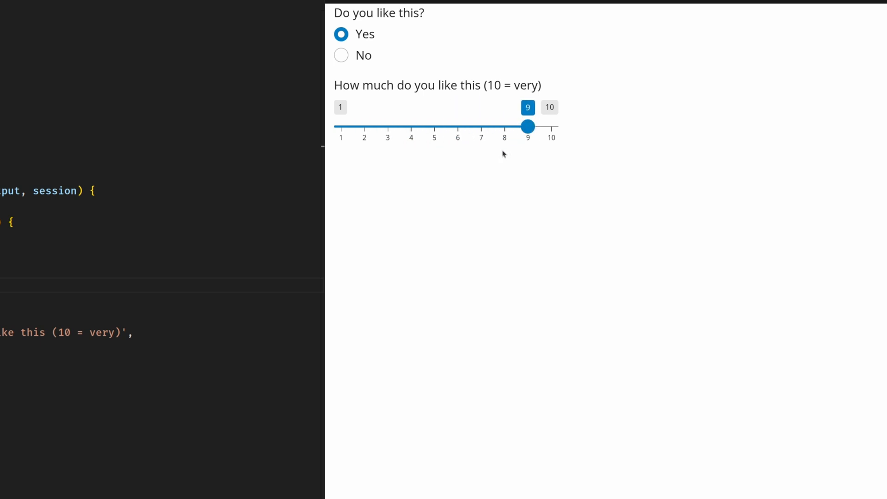
{"action": "left_click", "coordinate": [341, 56]}
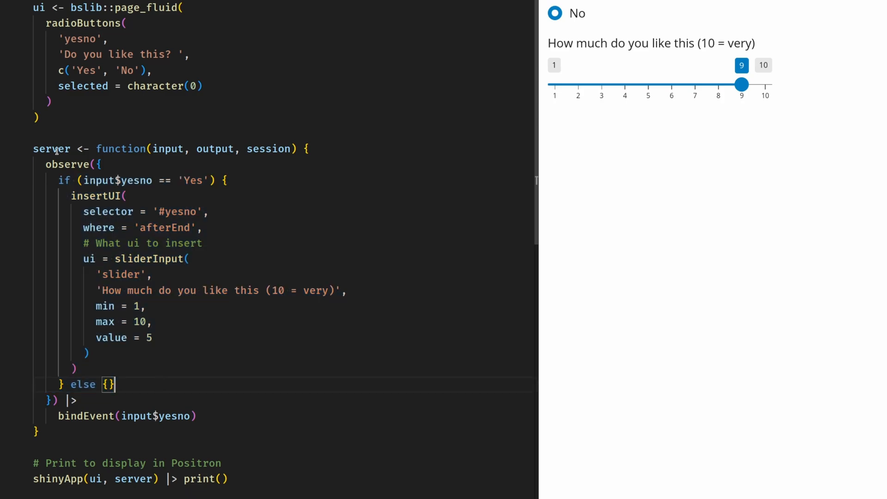
- Copy insertUI into the else branch, replacing the slider with textInput('textinput', 'Why not?')
{"action": "double_click", "coordinate": [66, 165]}
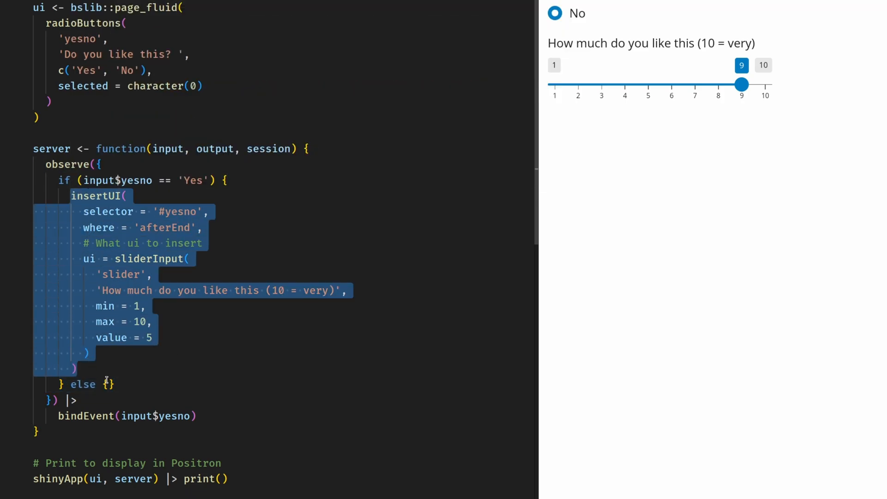
{"action": "scroll", "scroll_direction": "down", "scroll_amount": 3}
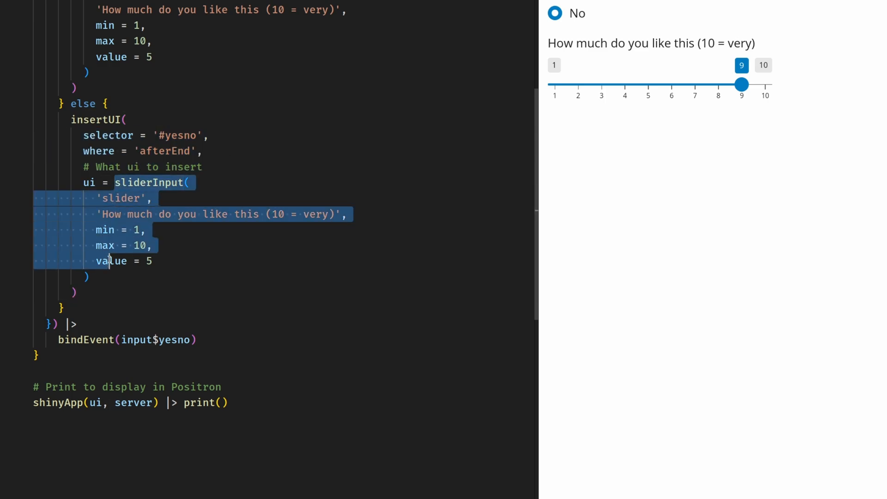
{"action": "key", "text": "Delete"}
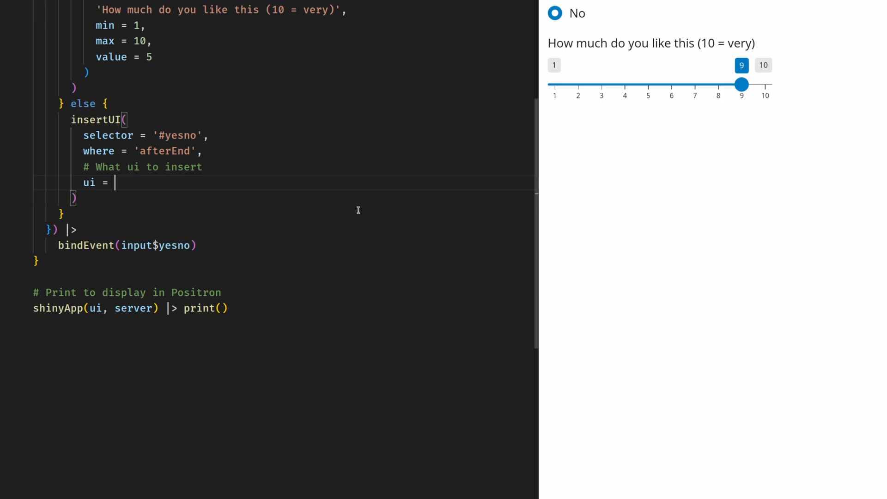
{"action": "type", "text": "textInput('textinput',)"}
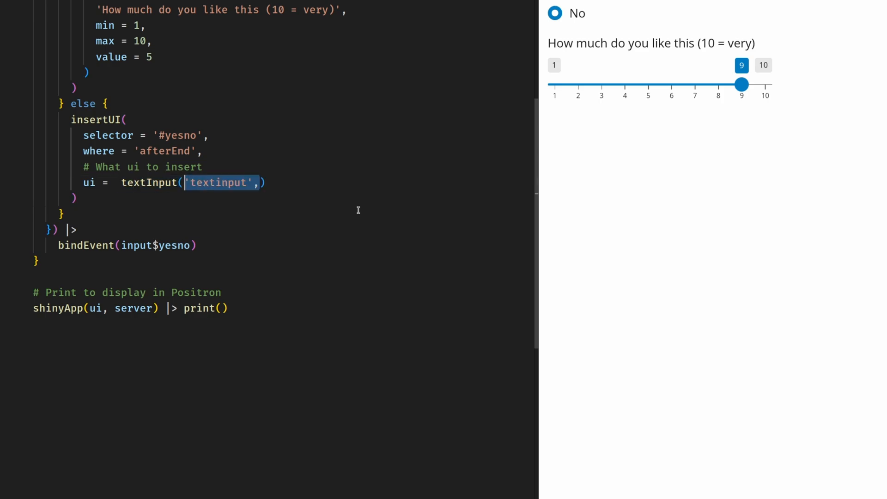
{"action": "type", "text": "'Why not?')"}
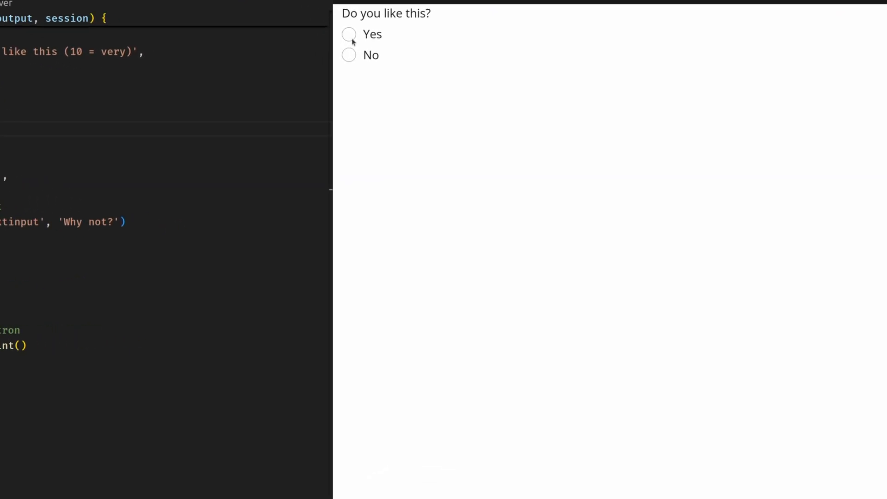
- Toggle Yes/No, type 'sdfsdf' in Why not?, and watch duplicate sliders and text boxes stack up
{"action": "left_click", "coordinate": [348, 34]}
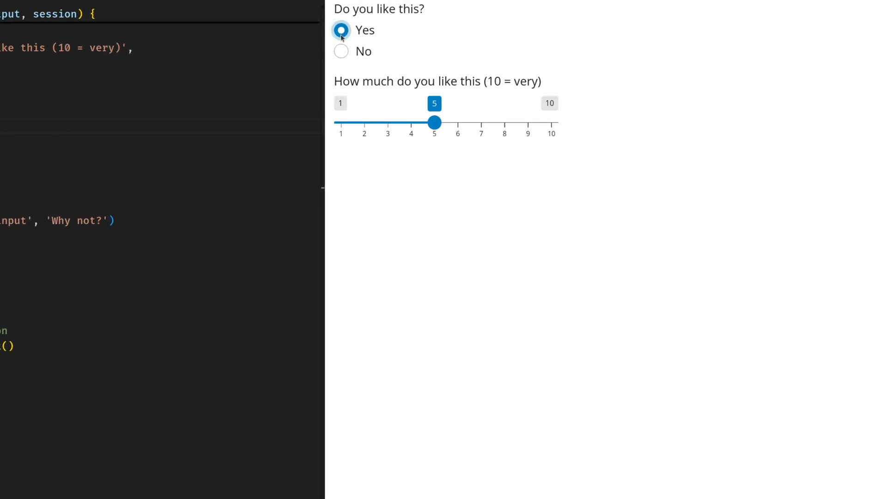
{"action": "left_click", "coordinate": [341, 50]}
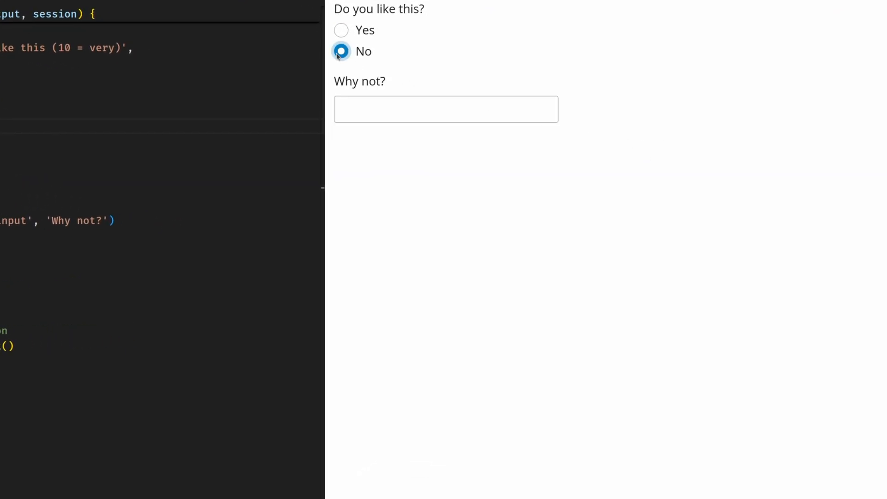
{"action": "left_click", "coordinate": [446, 109]}
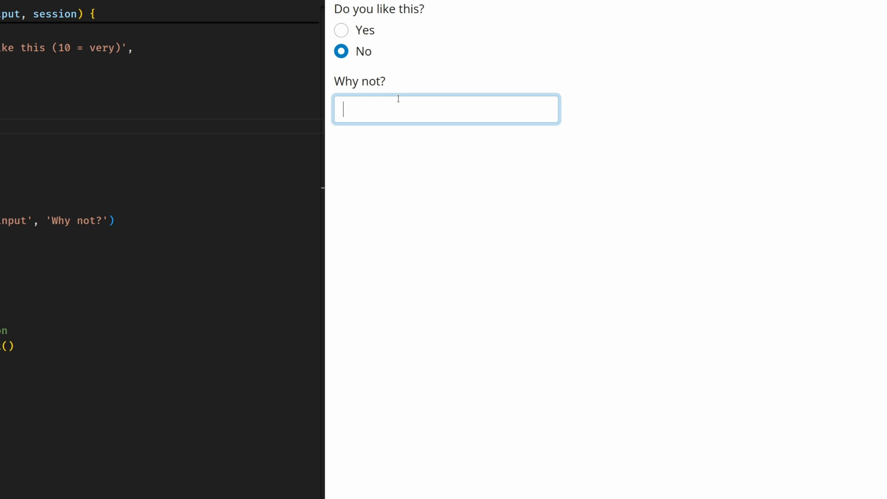
{"action": "type", "text": "sdfsdf"}
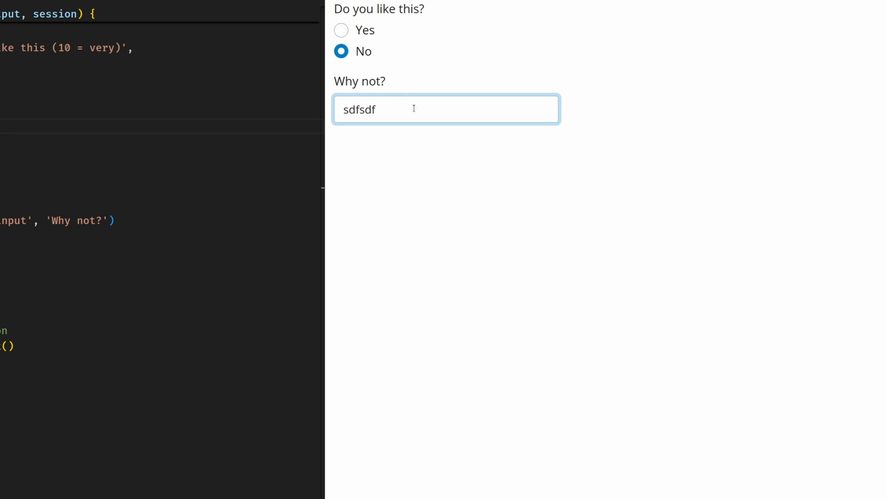
{"action": "left_click", "coordinate": [341, 30]}
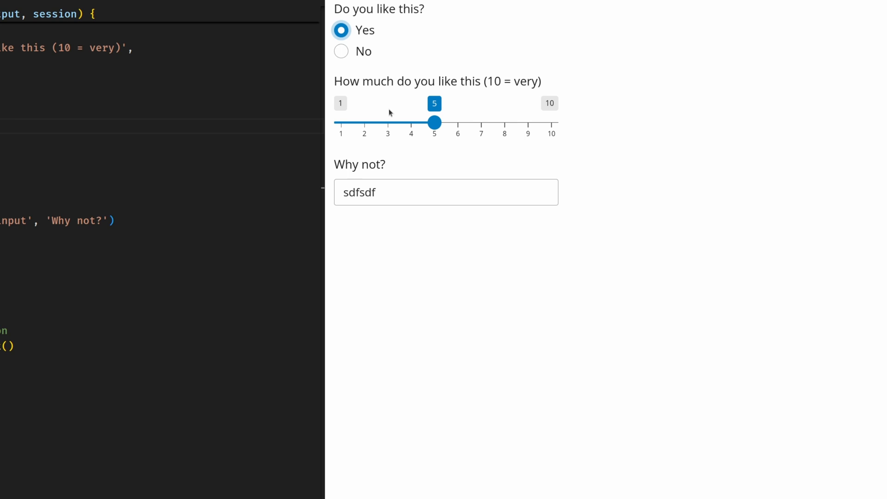
{"action": "left_click", "coordinate": [341, 51]}
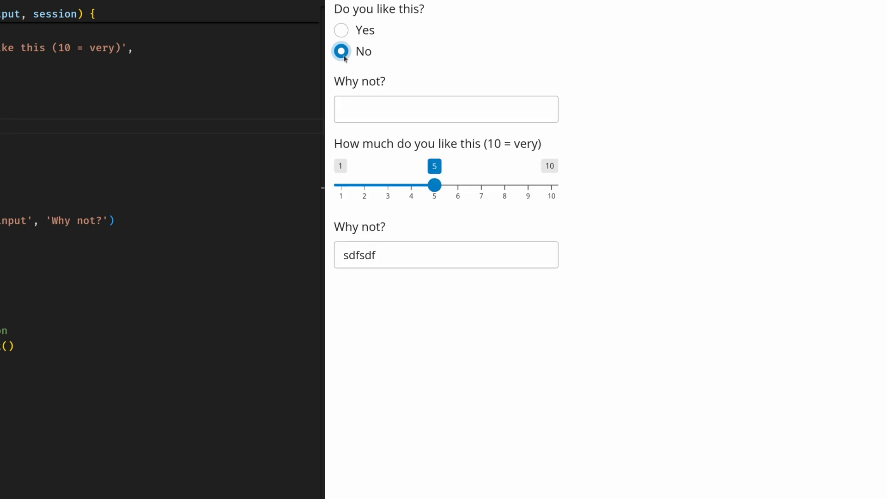
{"action": "left_click", "coordinate": [341, 30]}
{"action": "type", "text": "if (input$"}
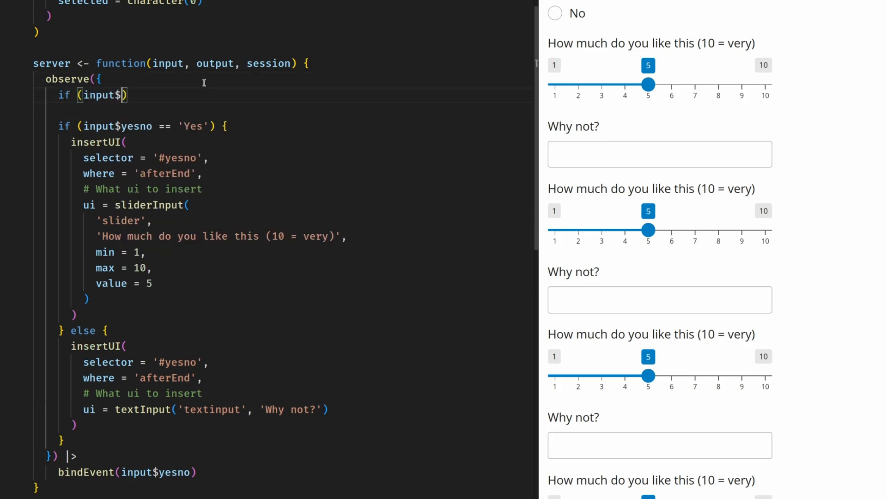
- Add if (isTruthy(input$slider) | isTruthy(input$textinput)) and begin a removeUI() call inside it
{"action": "type", "text": "slider | input"}
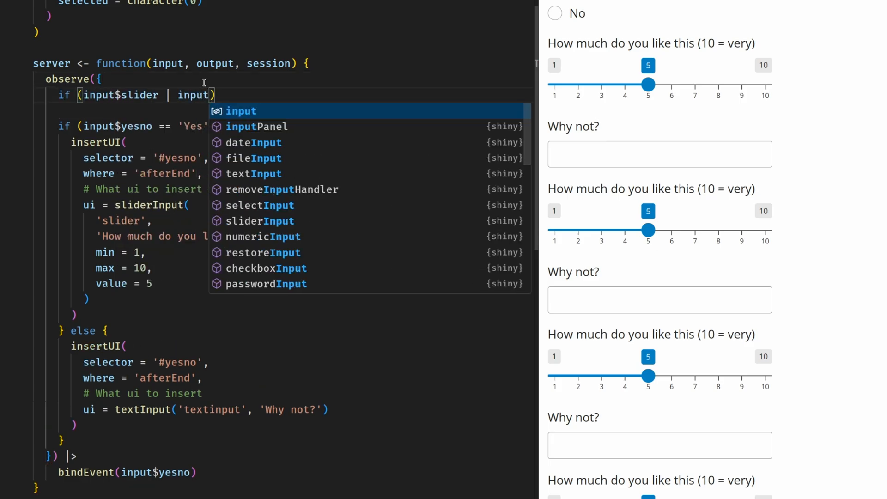
{"action": "type", "text": "$textinput"}
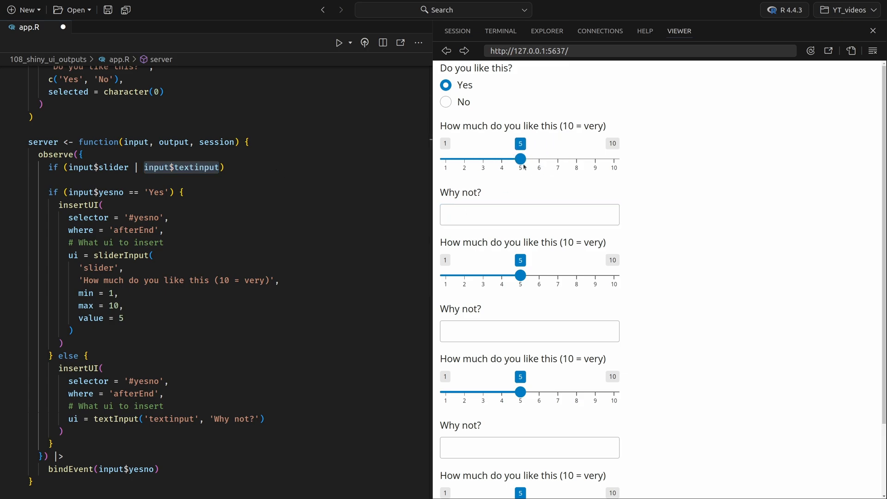
{"action": "mouse_move", "coordinate": [528, 169]}
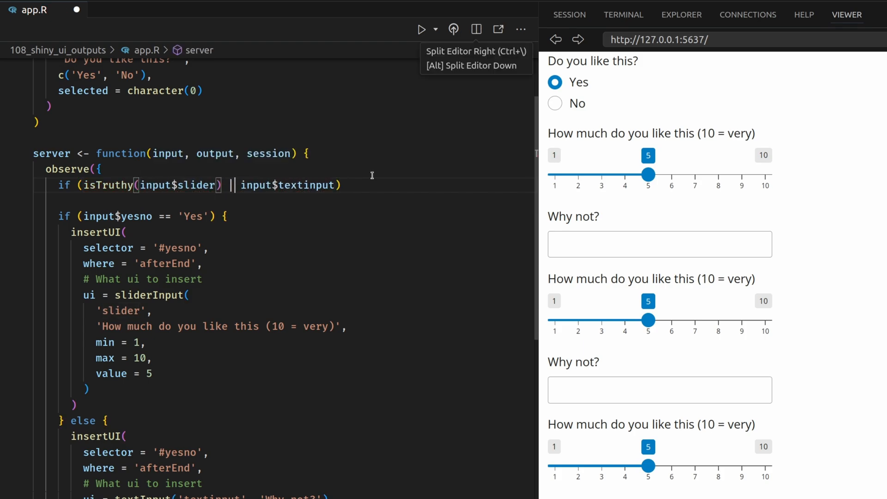
{"action": "type", "text": "isTruthy(i"}
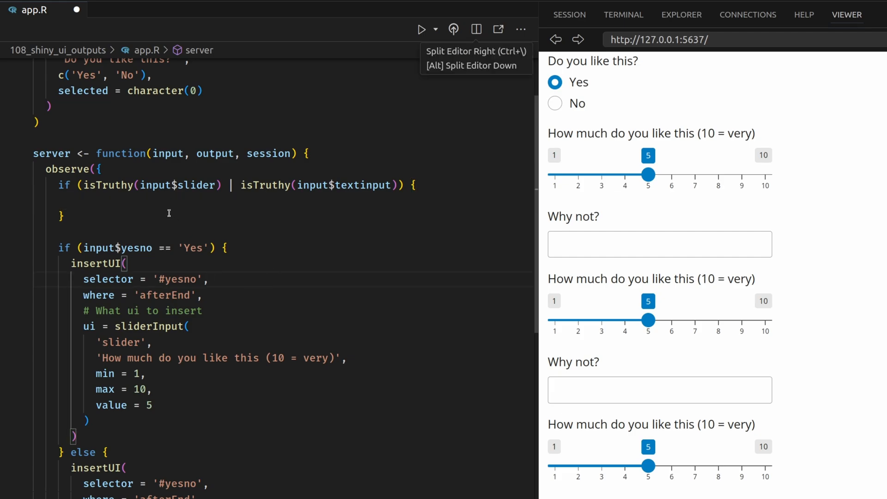
{"action": "type", "text": "removeUI("}
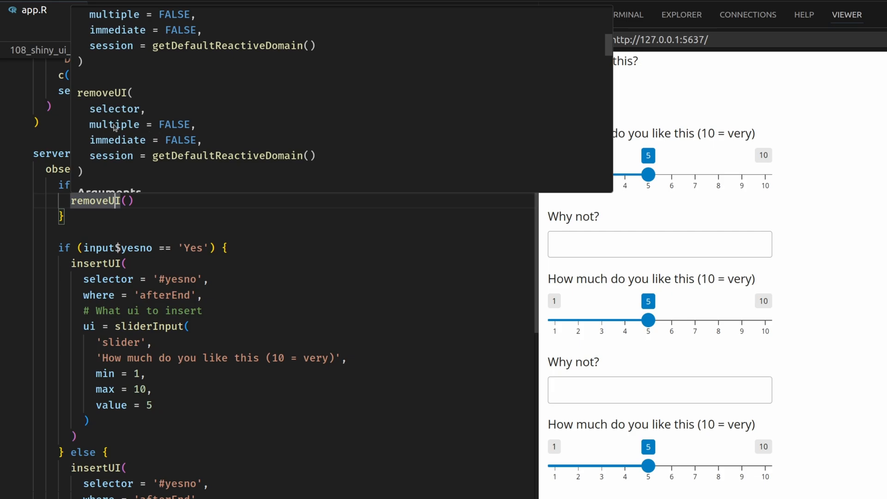
- Add removeUI(selector = 'div.form-group.shiny-input-container') inside the if block, joining the class names with dots
{"action": "double_click", "coordinate": [115, 109]}
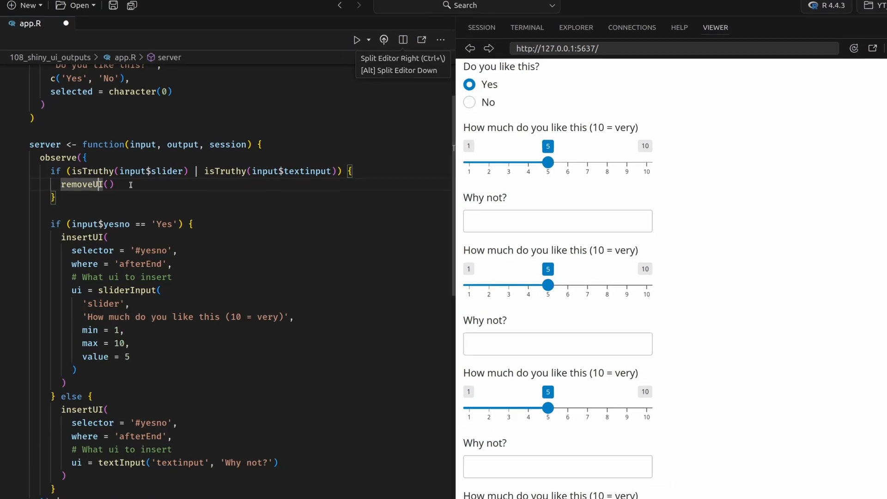
{"action": "type", "text": "selector = ´"}
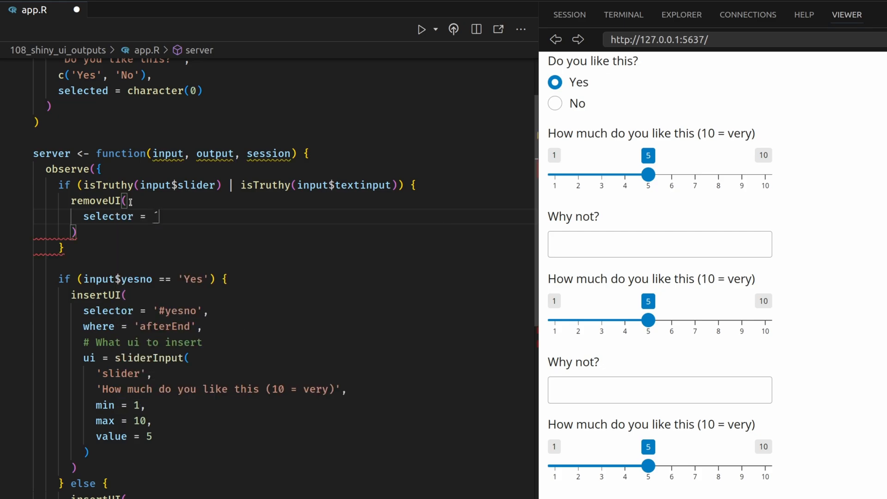
{"action": "type", "text": "div'"}
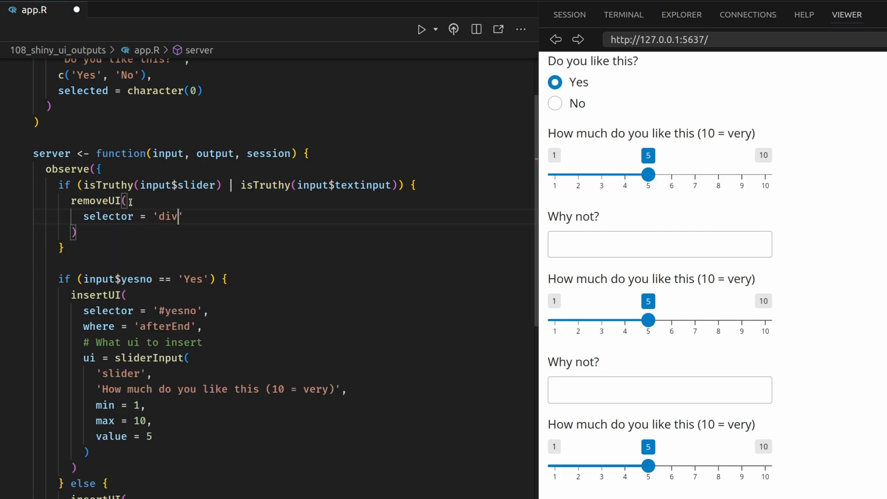
{"action": "type", "text": ".form-group shiny-input-container"}
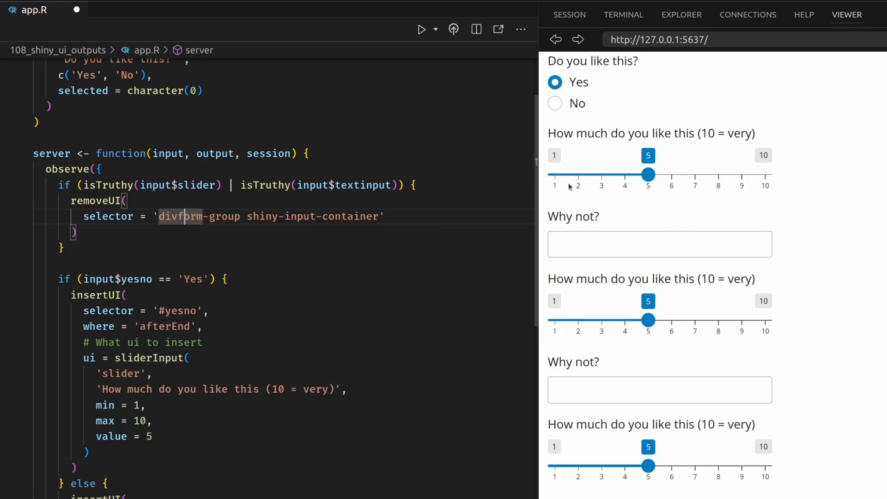
{"action": "type", "text": "."}
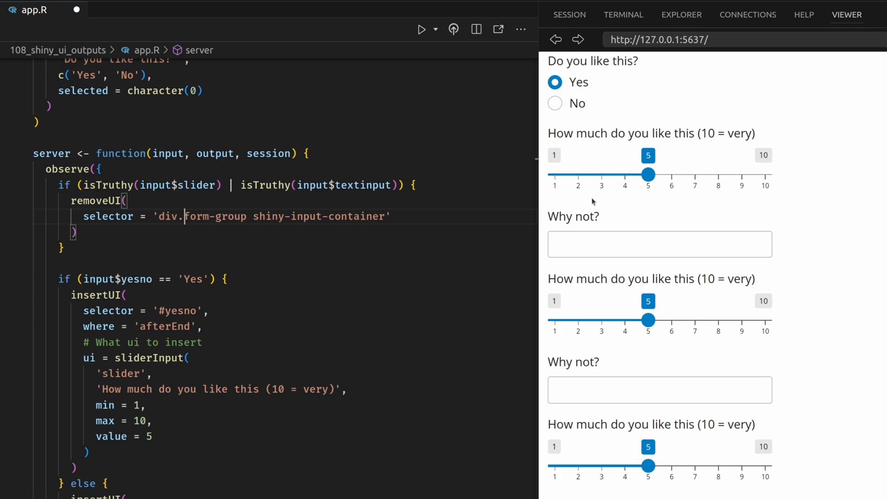
{"action": "key", "text": "Backspace"}
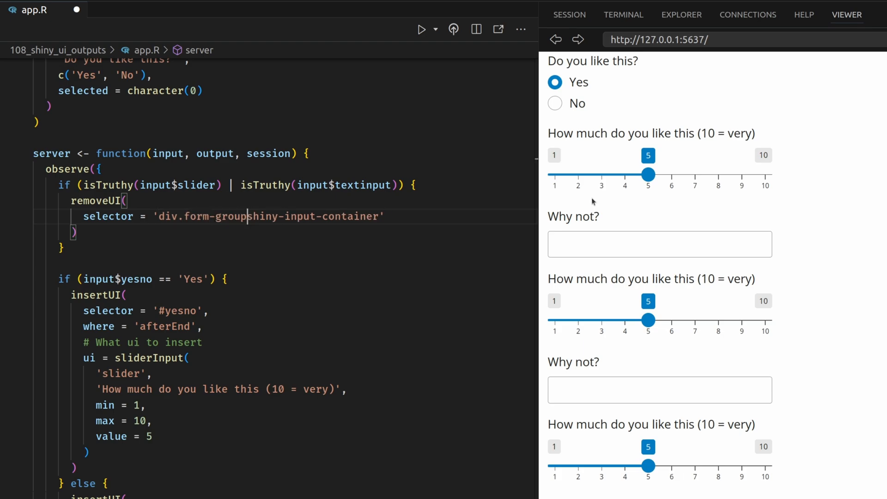
{"action": "type", "text": "."}
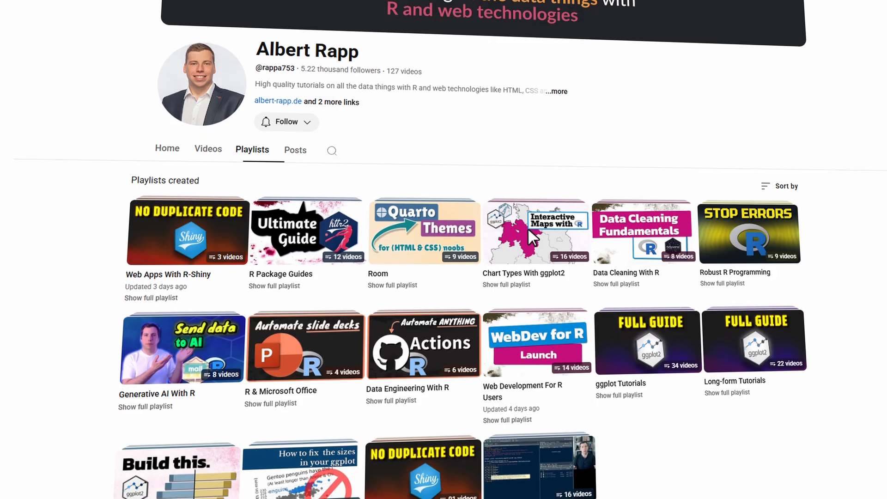
{"action": "scroll", "scroll_direction": "down", "scroll_amount": 3}
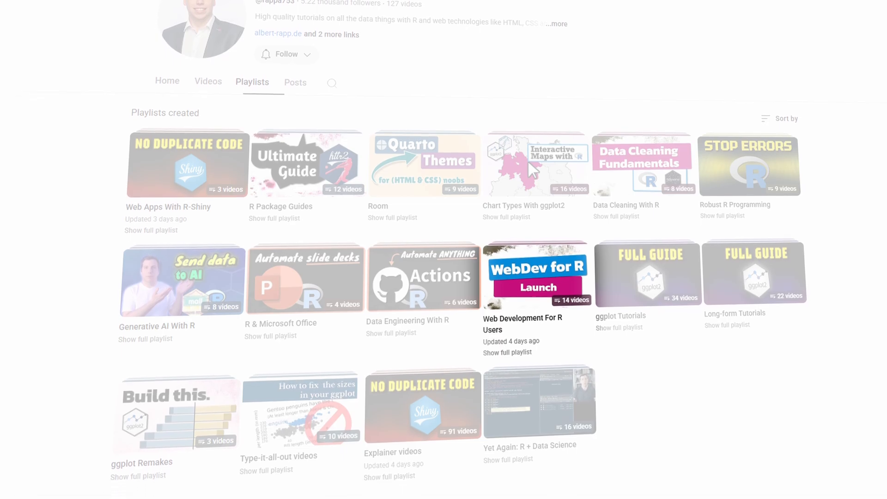
{"action": "scroll", "scroll_direction": "down", "scroll_amount": 3}
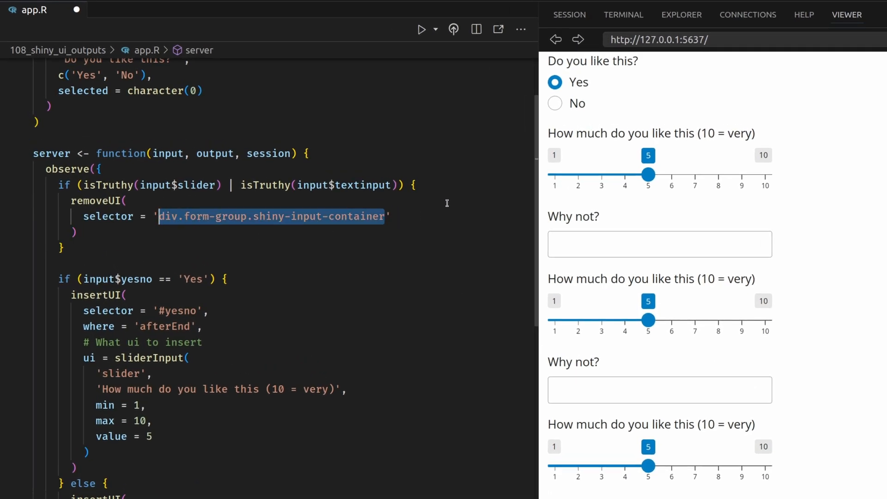
- Append ':last-of-type' to the removeUI selector and relaunch the app with the change
{"action": "left_click", "coordinate": [555, 102]}
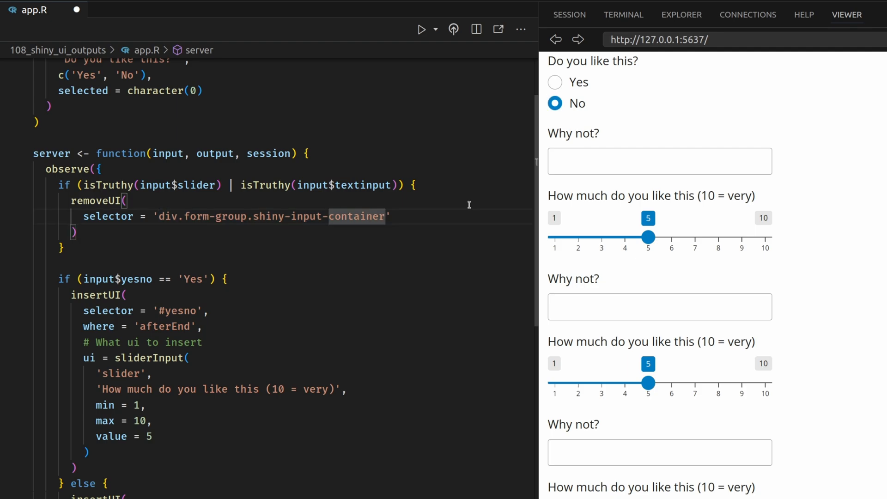
{"action": "type", "text": ":last-of-type"}
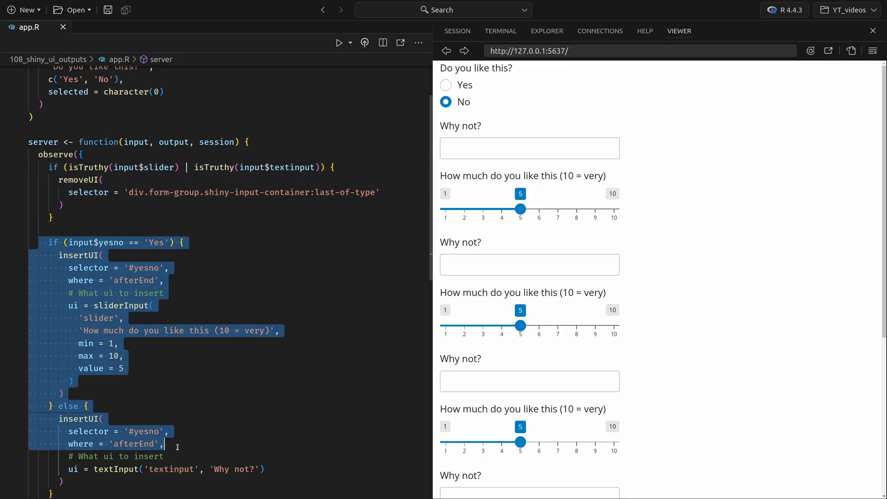
{"action": "left_click", "coordinate": [402, 225]}
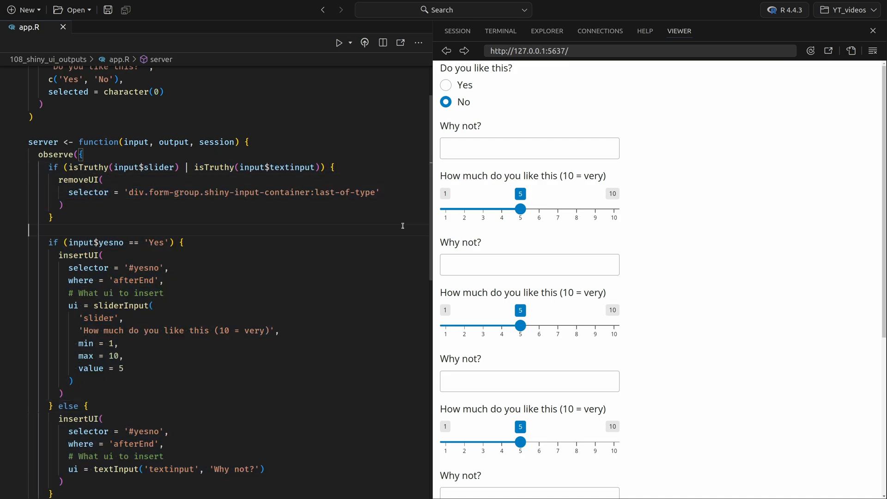
{"action": "left_click", "coordinate": [445, 84]}
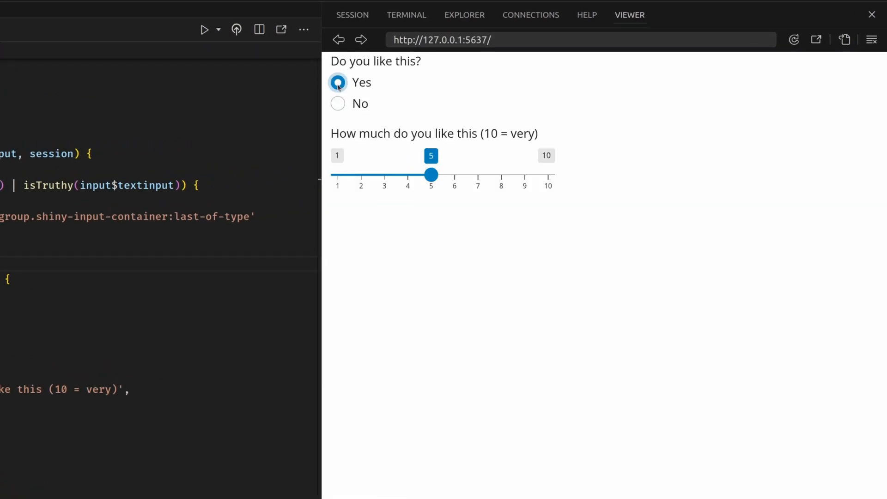
- Answer No, Yes, No in the Viewer to check one slider and one 'Why not?' box swap
{"action": "left_click", "coordinate": [337, 103]}
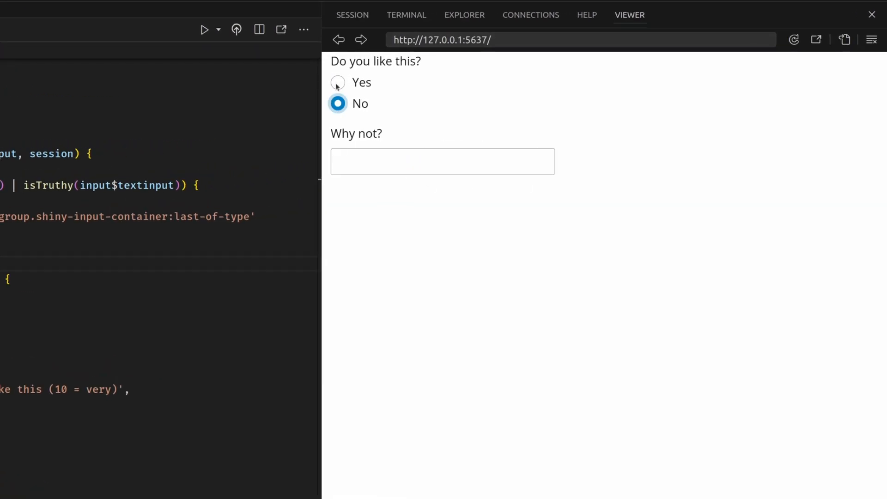
{"action": "left_click", "coordinate": [338, 82]}
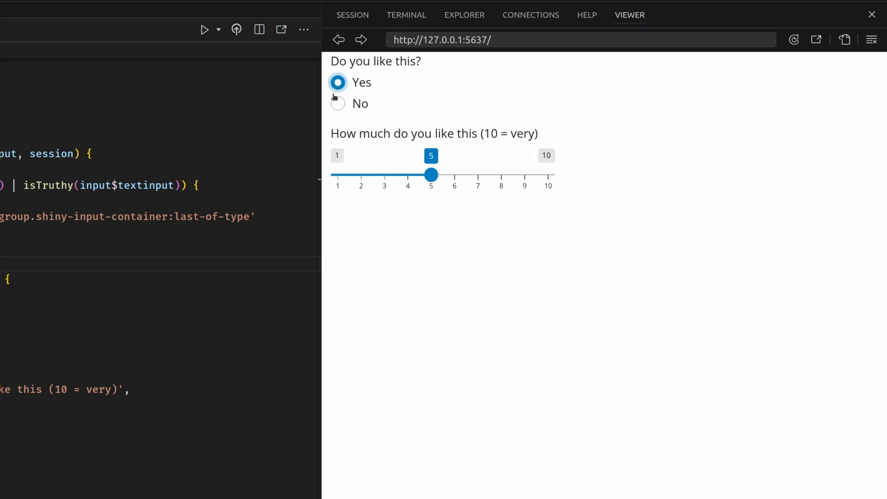
{"action": "left_click", "coordinate": [338, 102]}
{"action": "type", "text": "uiOutput("}
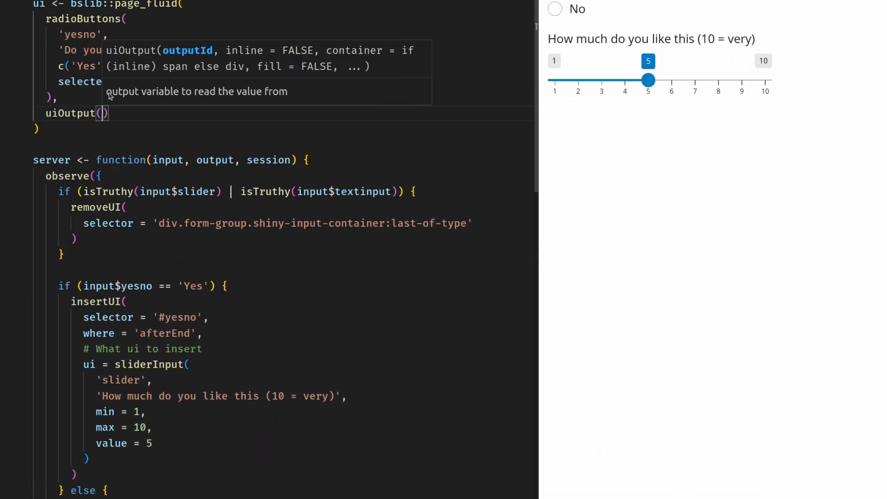
- Replace observe with output$dynamic_ui <- renderUI({...}) in the server function
{"action": "type", "text": "''"}
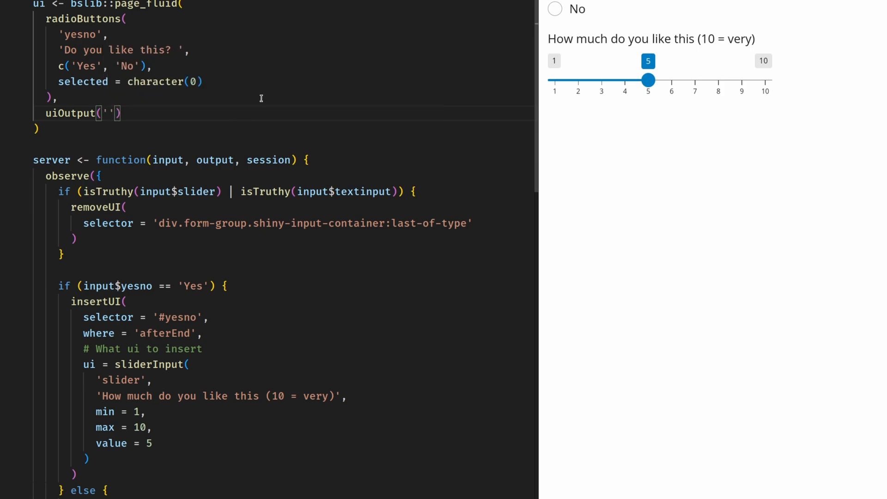
{"action": "type", "text": "dynamic_ui"}
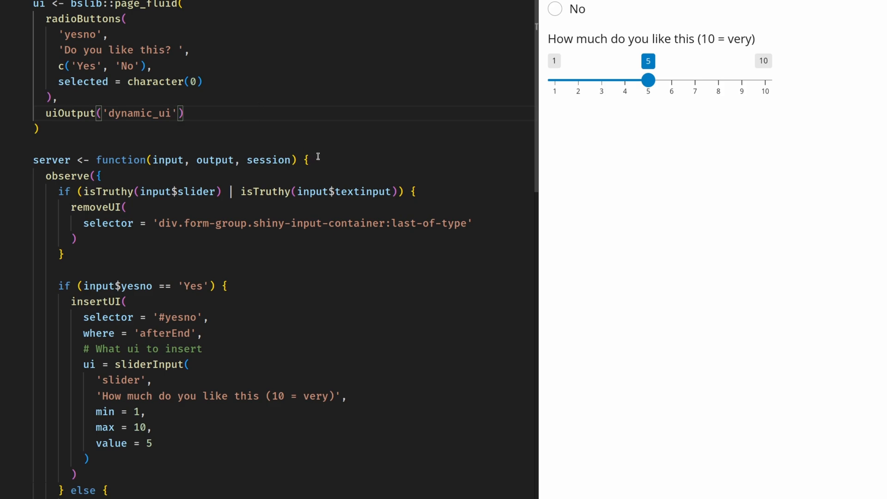
{"action": "scroll", "scroll_direction": "down", "scroll_amount": 3}
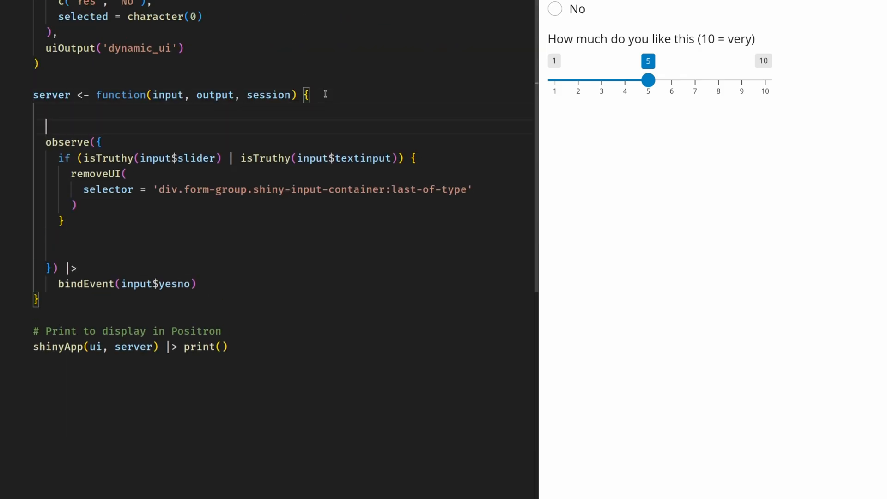
{"action": "type", "text": "render"}
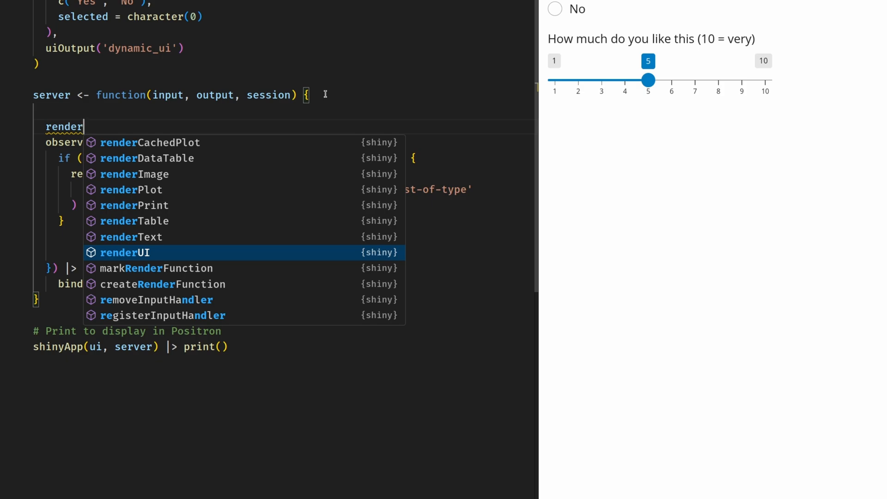
{"action": "left_click", "coordinate": [126, 252]}
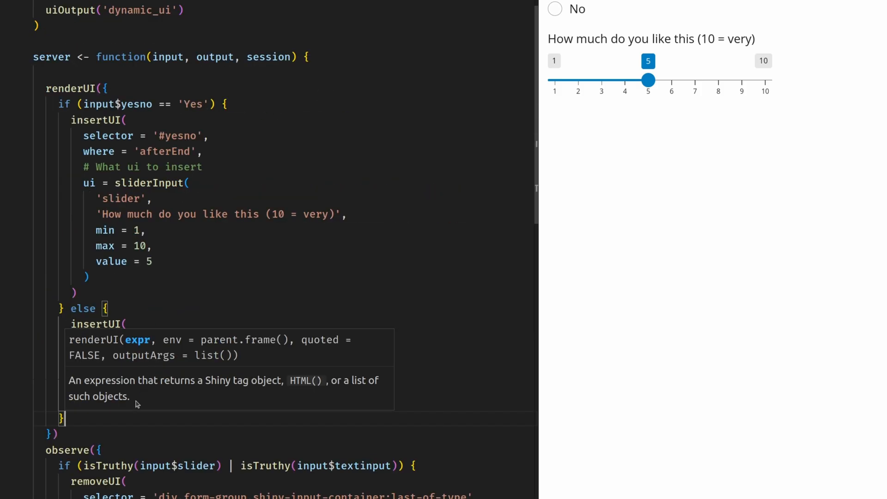
{"action": "scroll", "scroll_direction": "down", "scroll_amount": 3}
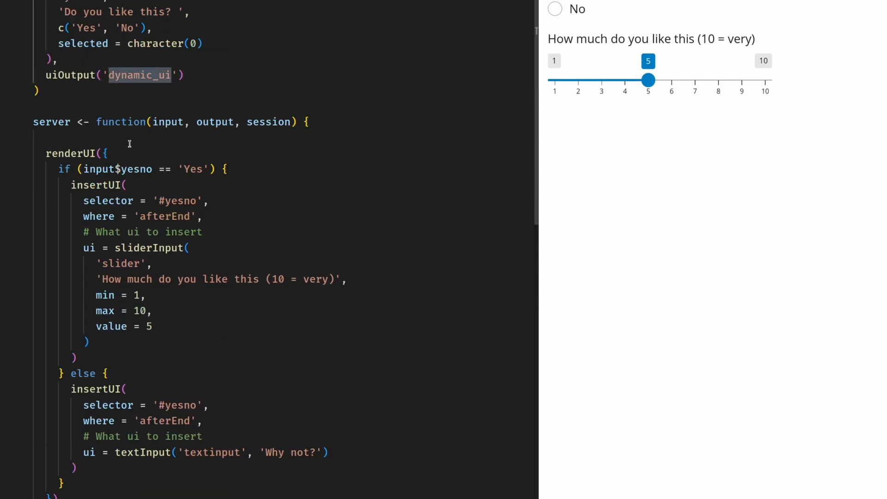
{"action": "double_click", "coordinate": [69, 153]}
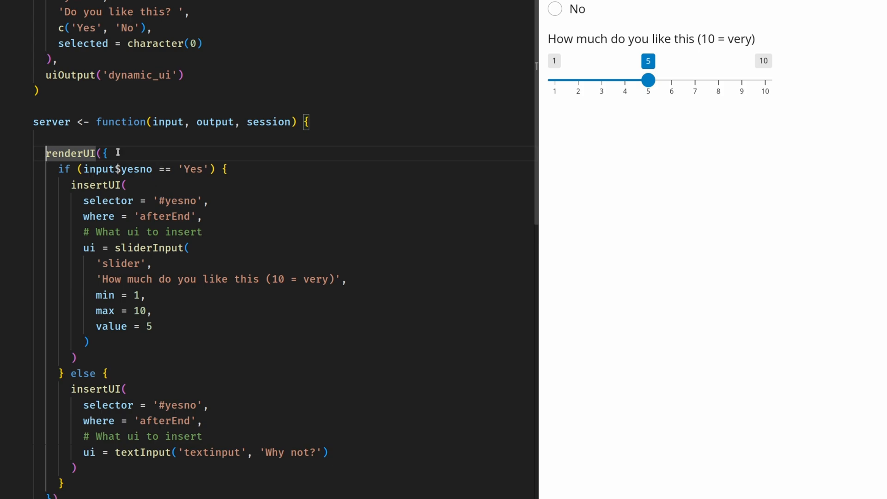
{"action": "type", "text": "output"}
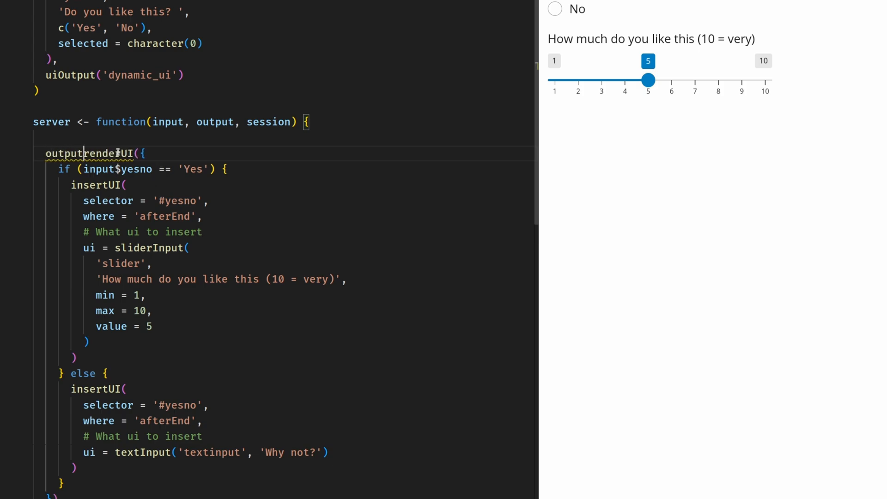
{"action": "type", "text": "$dynamic_ui <-"}
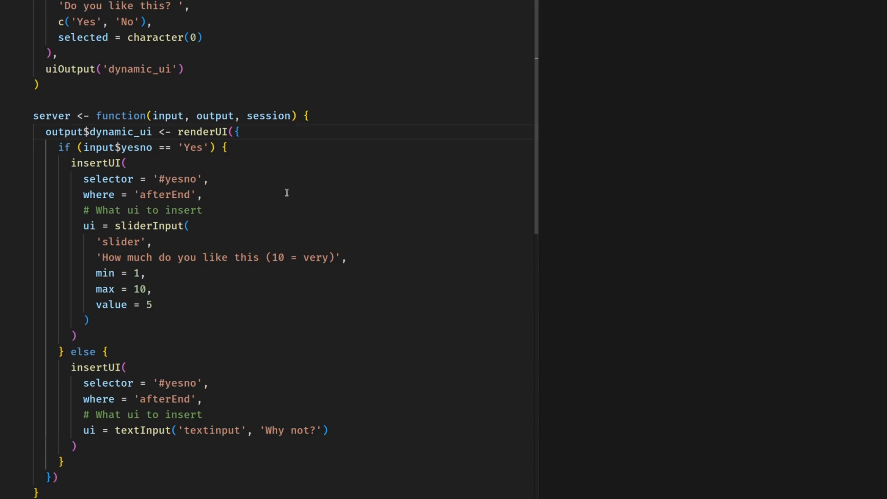
- Delete the insertUI wrapper lines so the branches return their inputs directly
{"action": "double_click", "coordinate": [149, 225]}
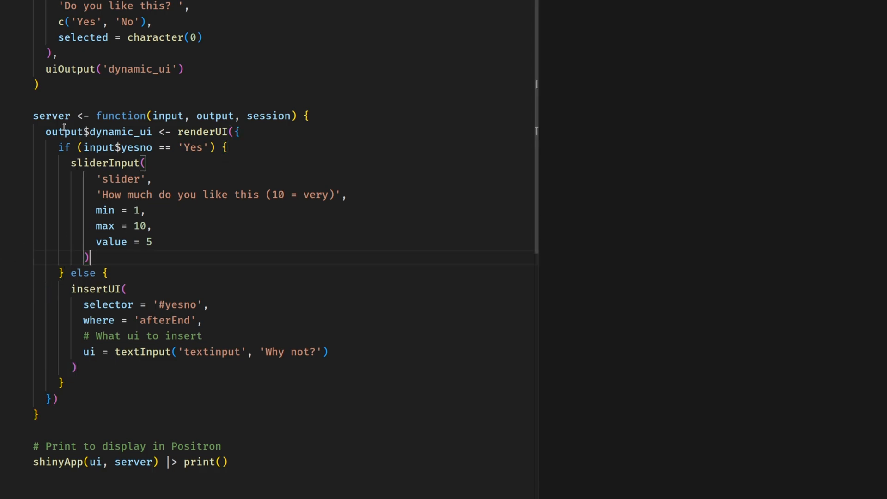
{"action": "double_click", "coordinate": [203, 133]}
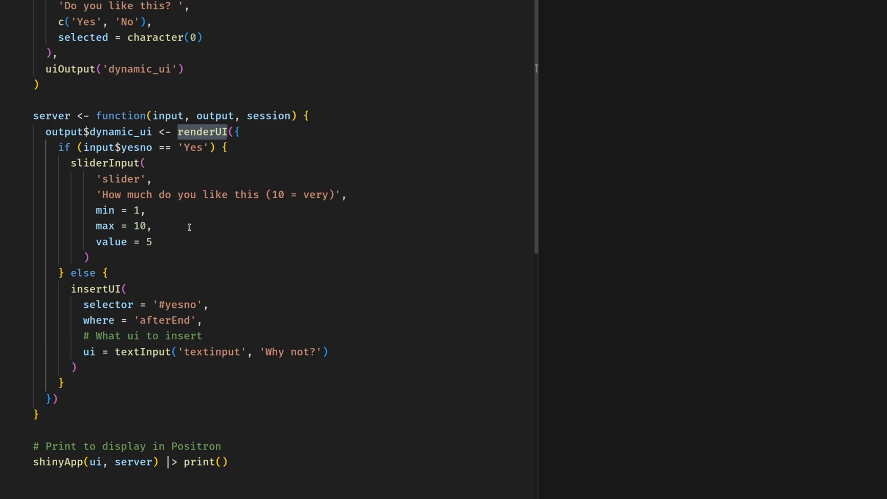
{"action": "left_click_drag", "start_coordinate": [69, 288], "coordinate": [202, 335]}
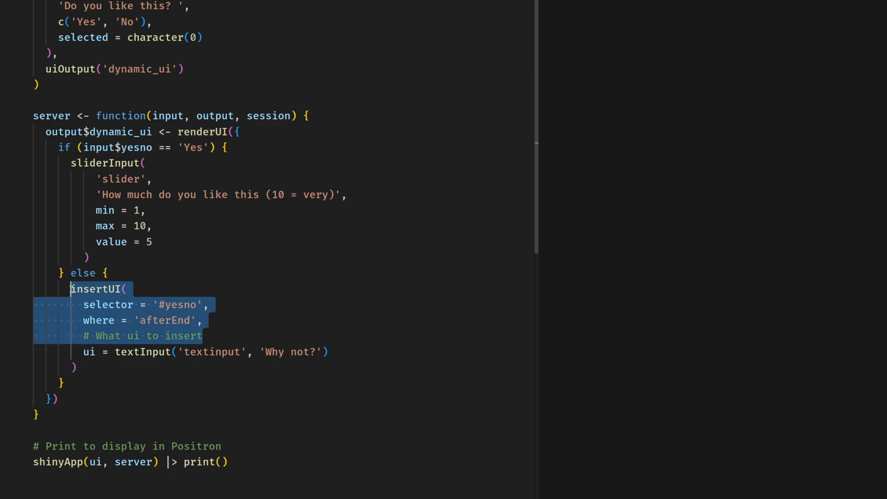
{"action": "key", "text": "Delete"}
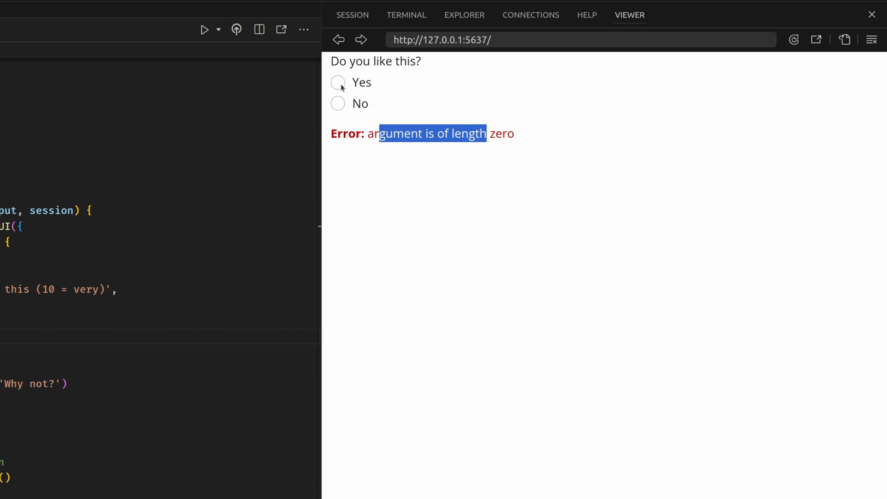
- Answer No in the running app so the 'Why not?' box replaces the length-zero error
{"action": "left_click", "coordinate": [337, 103]}
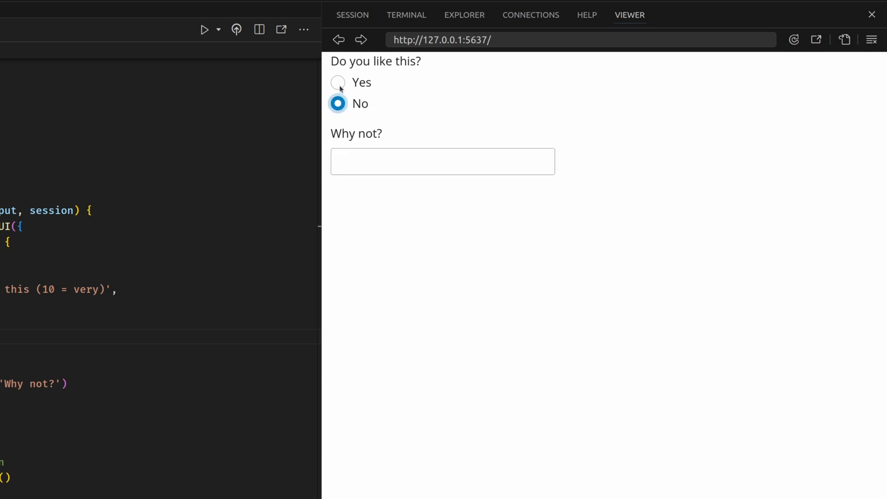
{"action": "left_click", "coordinate": [793, 40]}
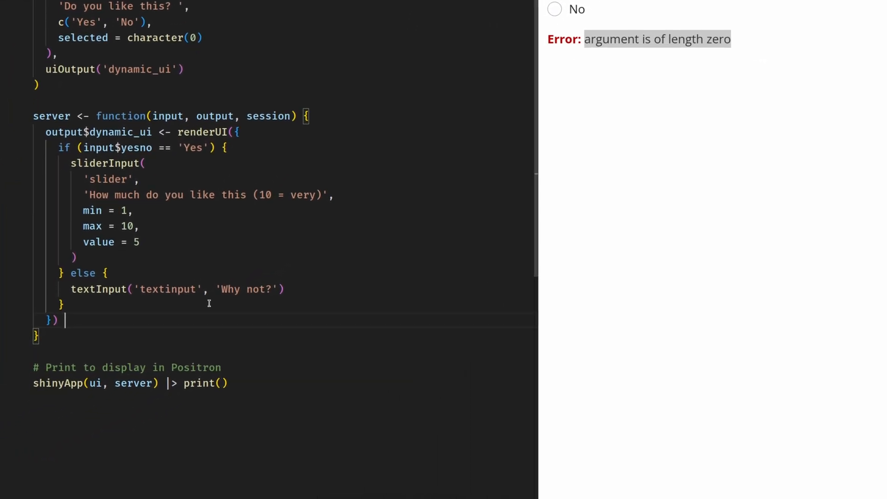
- Pipe renderUI into bindEvent(input$yesno) so the UI updates only on the answer
{"action": "type", "text": "|> bindEvent()"}
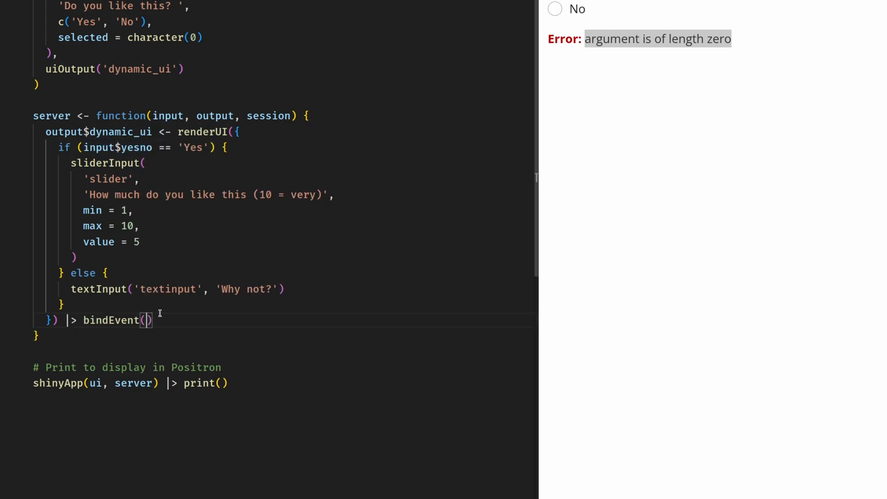
{"action": "type", "text": "input$yesno"}
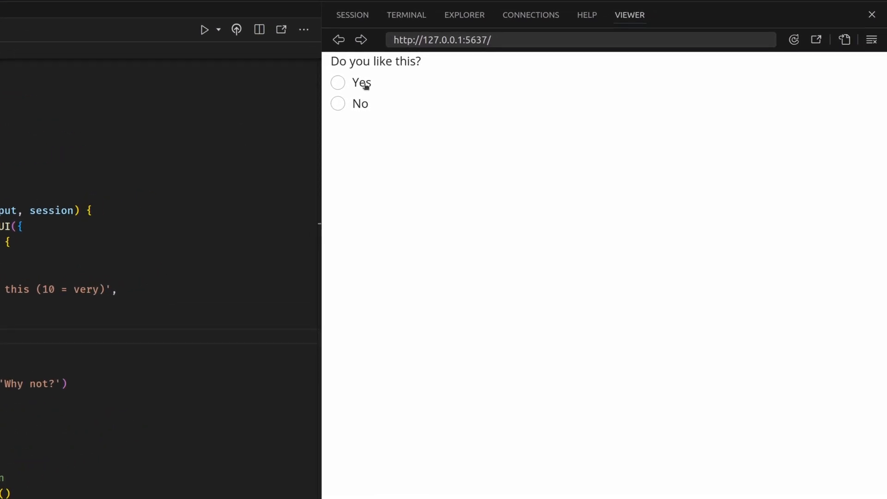
- Answer No then Yes in the rerun app to confirm it starts without an error
{"action": "left_click", "coordinate": [338, 104]}
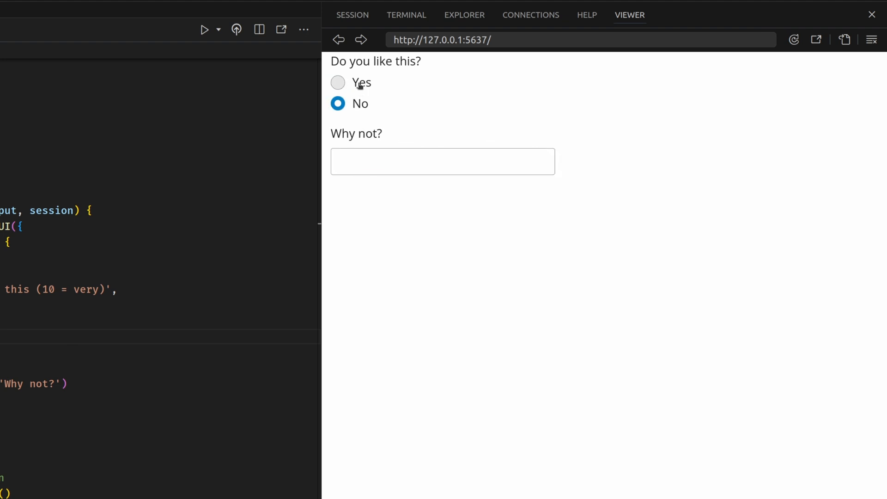
{"action": "left_click", "coordinate": [338, 83]}
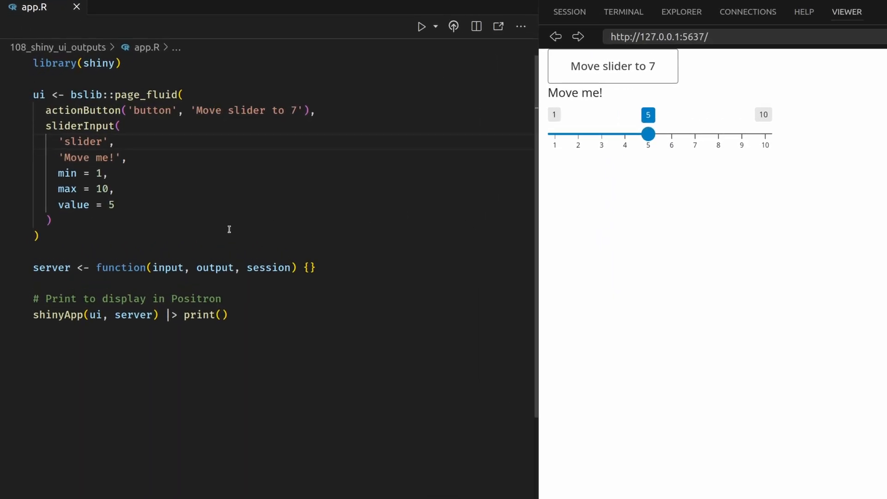
- Drag the 'Move me!' slider through 3 and 6 and leave it at 7
{"action": "left_click_drag", "start_coordinate": [46, 110], "coordinate": [121, 126]}
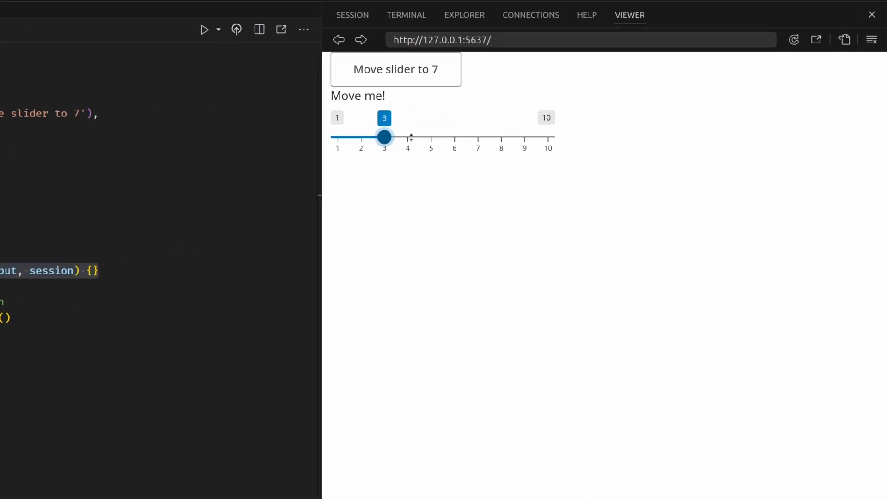
{"action": "left_click_drag", "start_coordinate": [385, 137], "coordinate": [455, 137]}
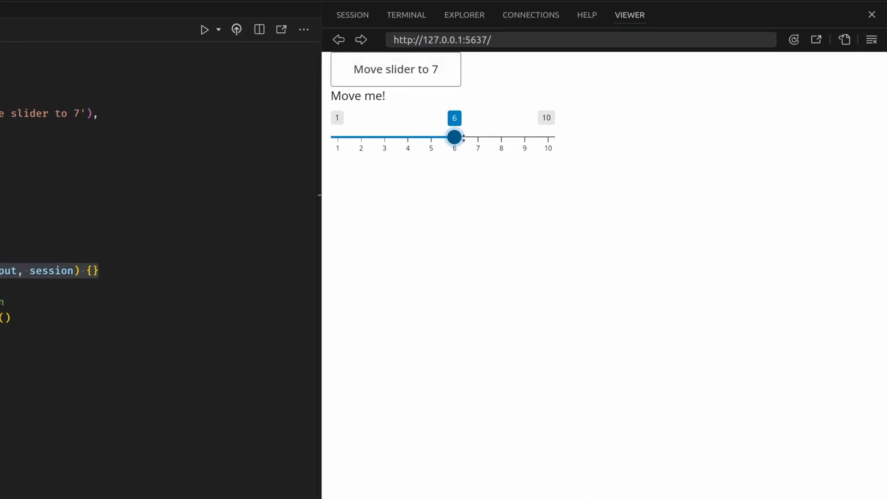
{"action": "left_click", "coordinate": [395, 70]}
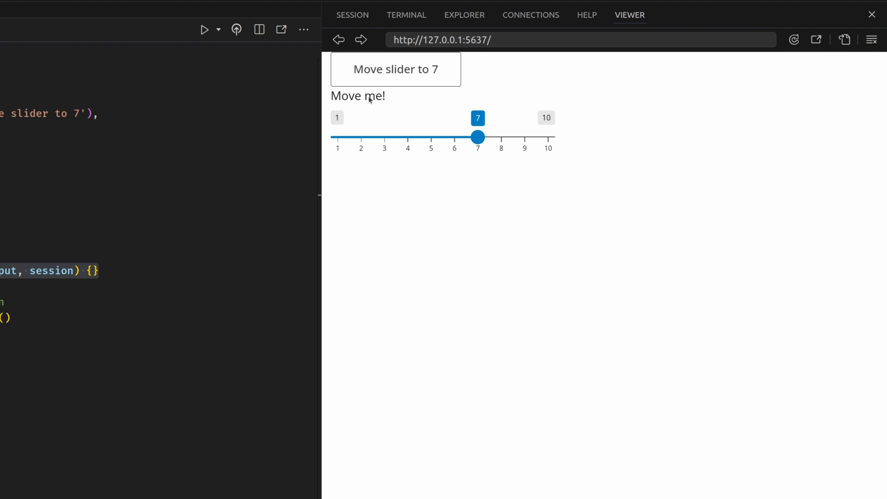
{"action": "left_click_drag", "start_coordinate": [478, 137], "coordinate": [385, 137]}
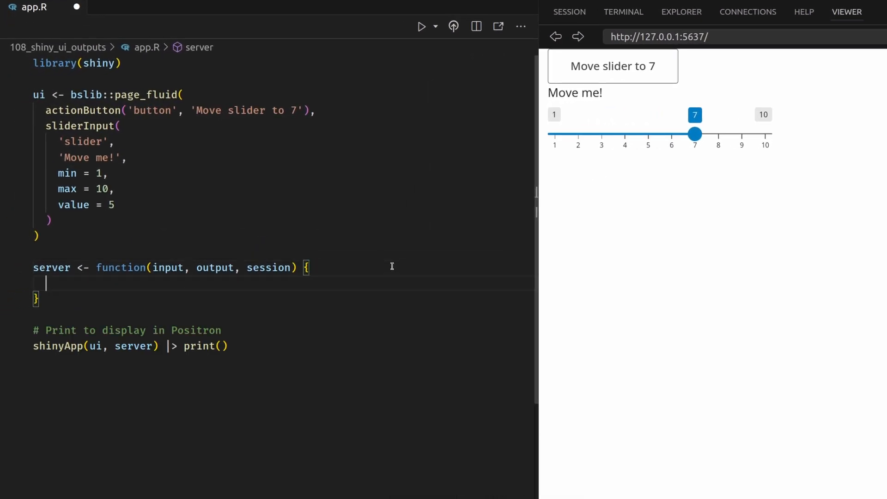
- Add observe({ updateSliderInput(inputId = 'slider', value = 7) }) |> bindEvent(input$button) to the server
{"action": "type", "text": "observe({"}
{"action": "type", "text": "}) |> bindEvent()"}
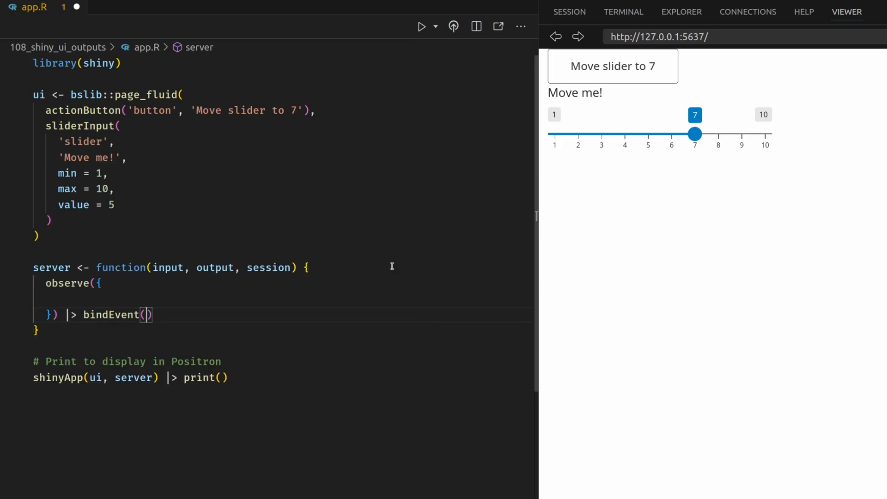
{"action": "type", "text": "input"}
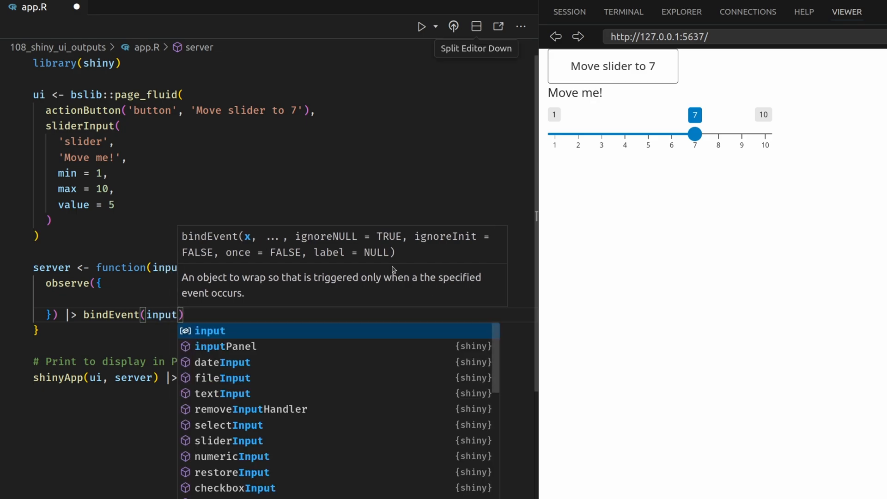
{"action": "type", "text": "$"}
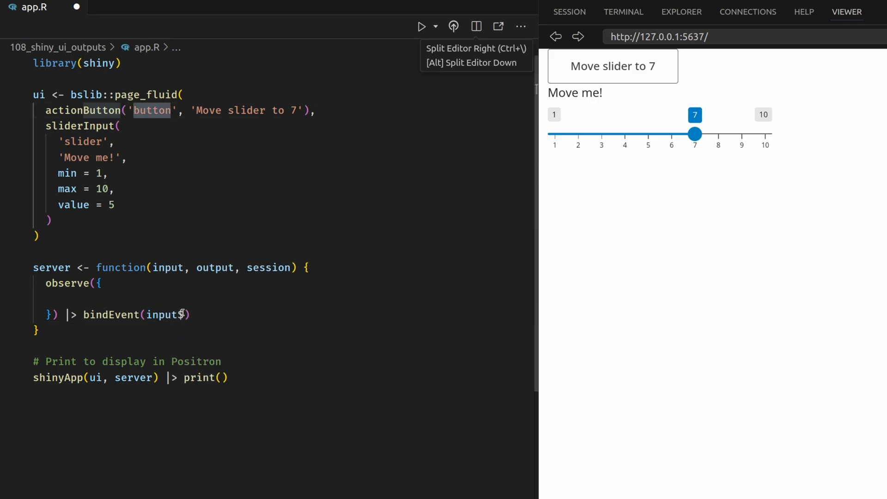
{"action": "type", "text": "button"}
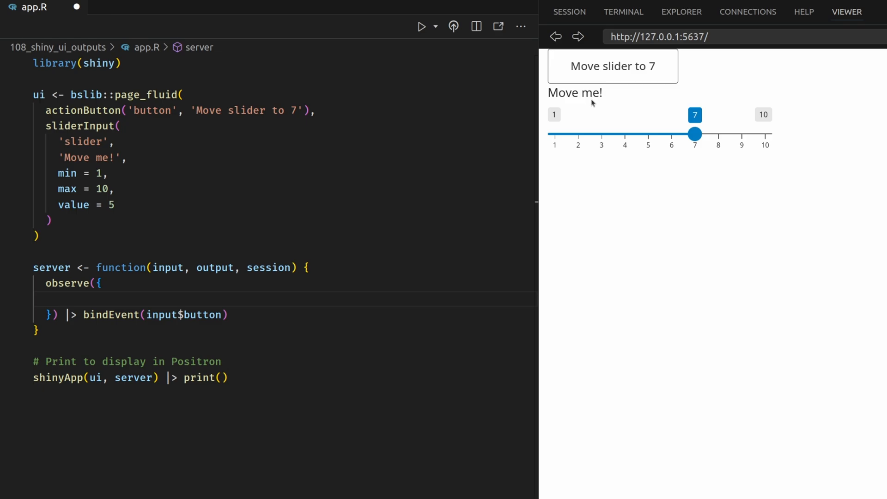
{"action": "type", "text": "update"}
{"action": "type", "text": "inpu"}
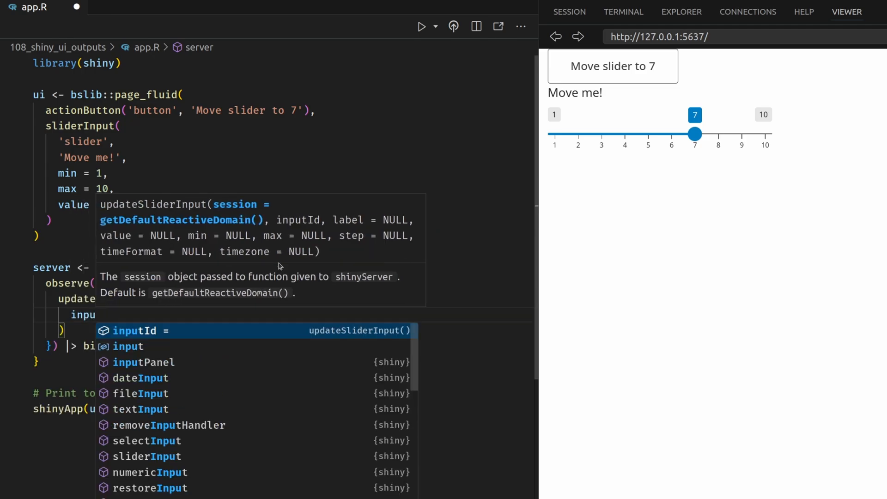
{"action": "key", "text": "Escape"}
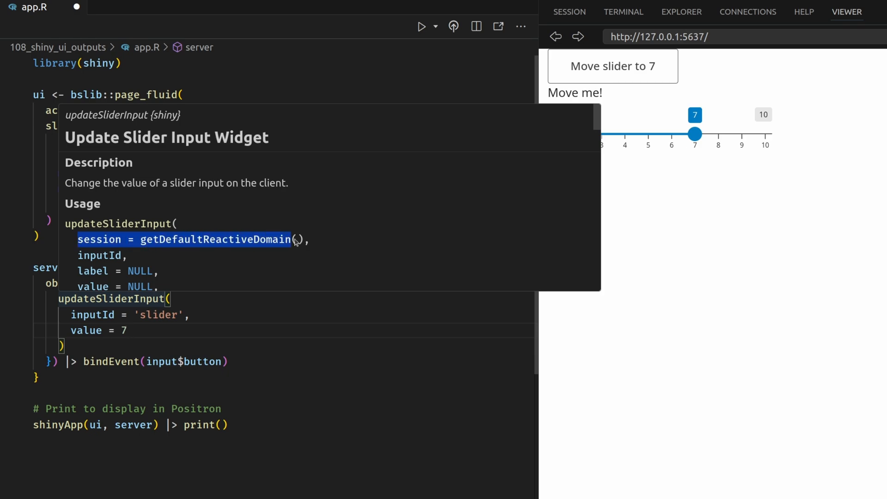
{"action": "mouse_move", "coordinate": [315, 242]}
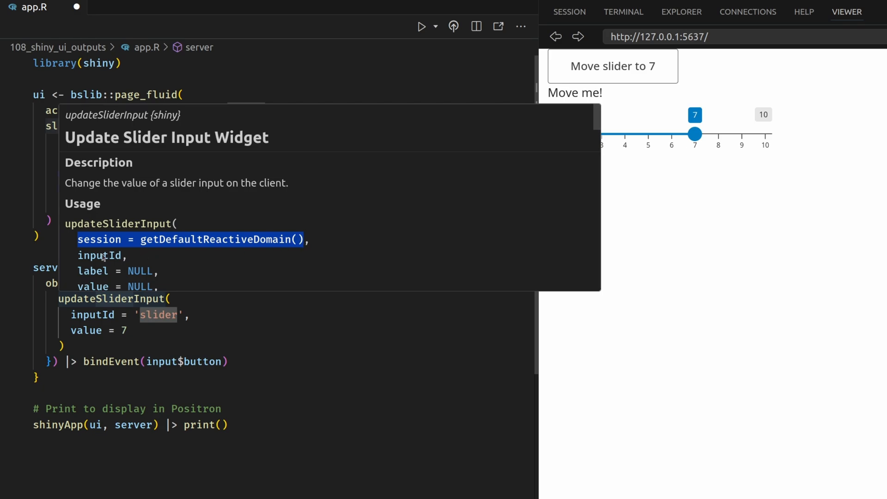
{"action": "mouse_move", "coordinate": [304, 243]}
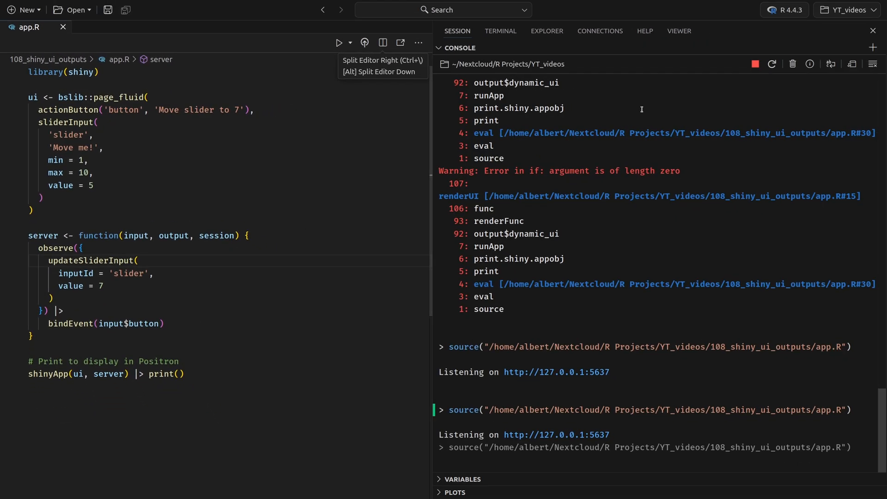
- Rerun the app and press 'Move slider to 7' so the slider jumps to 7 labelled 'This has been moved!'
{"action": "left_click", "coordinate": [678, 30]}
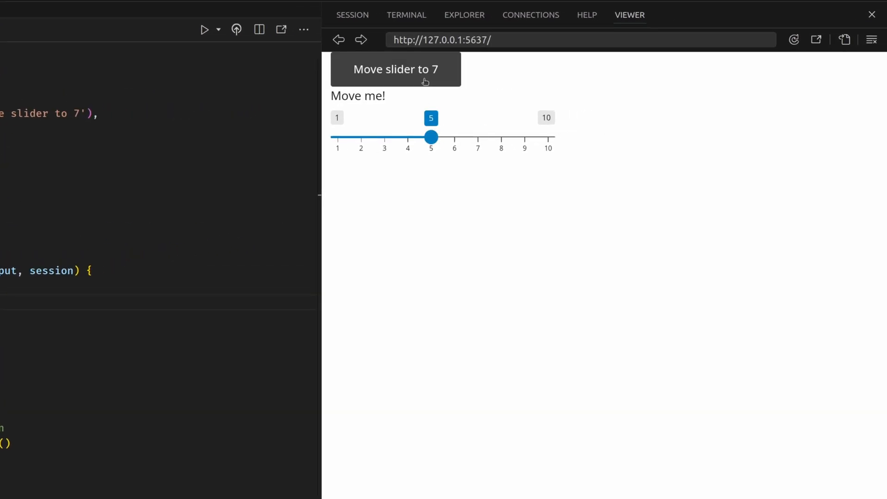
{"action": "left_click_drag", "start_coordinate": [430, 136], "coordinate": [478, 137]}
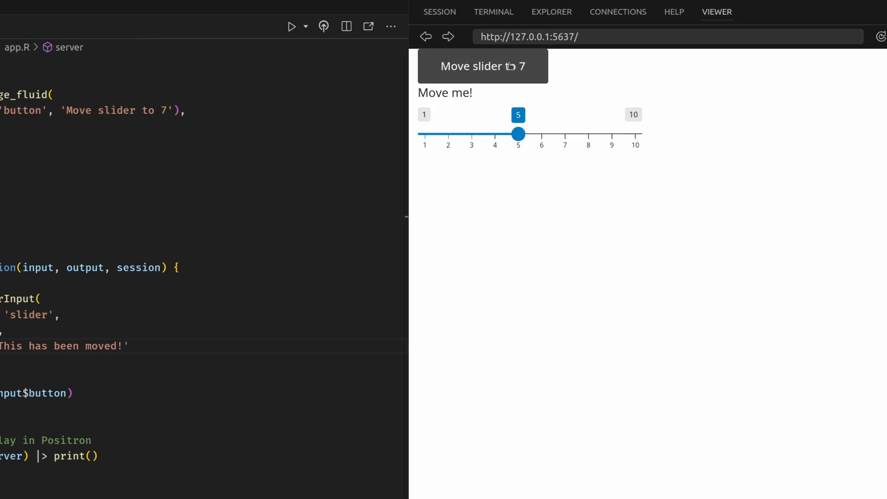
{"action": "left_click", "coordinate": [483, 66]}
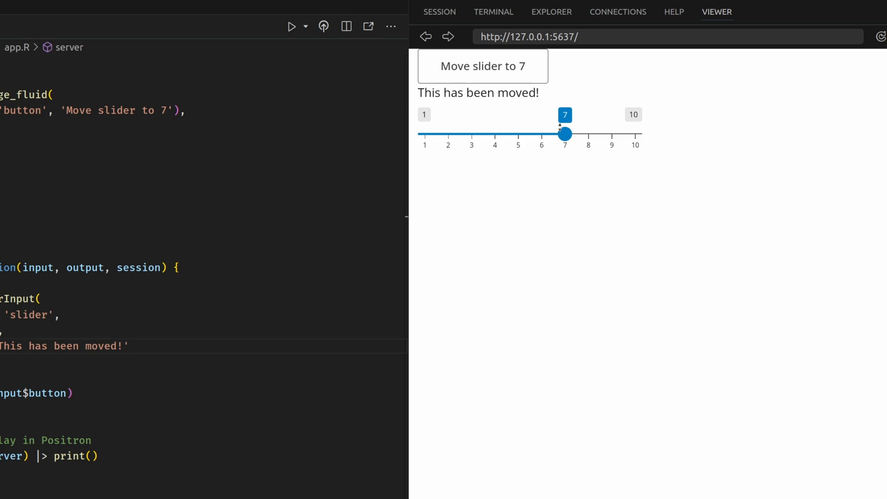
{"action": "left_click_drag", "start_coordinate": [417, 92], "coordinate": [539, 92]}
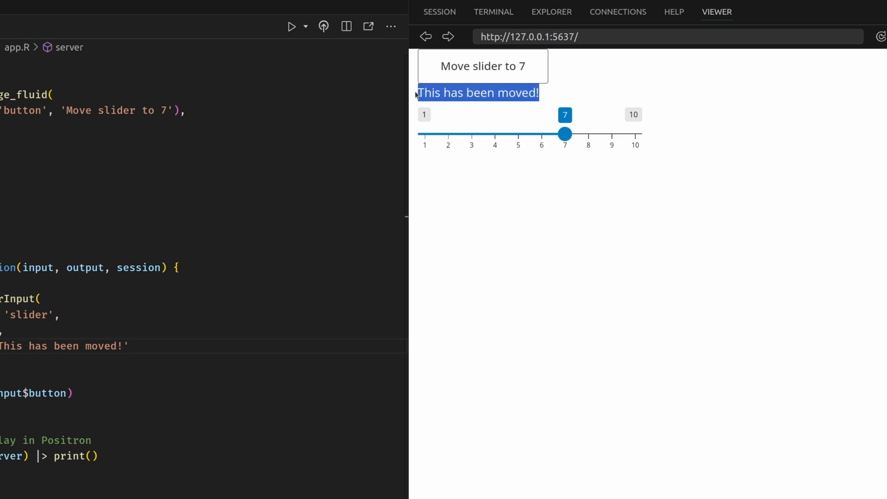